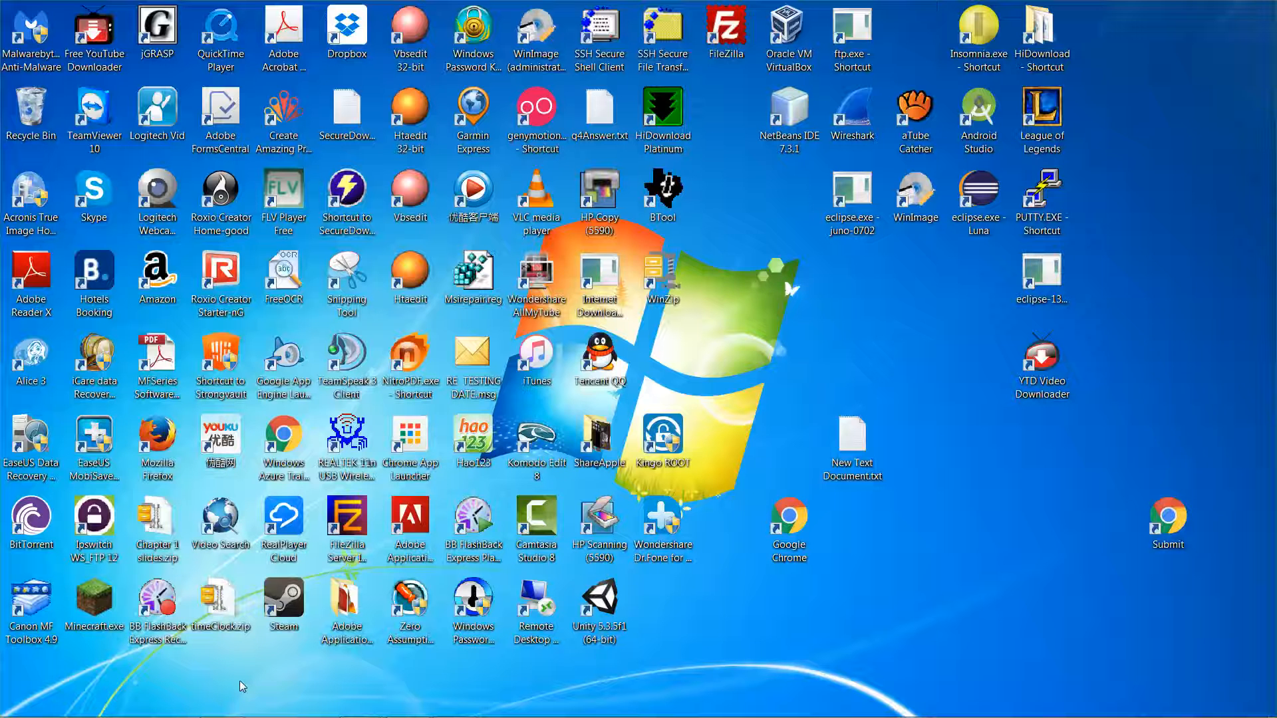
pyautogui.moveTo(220, 683)
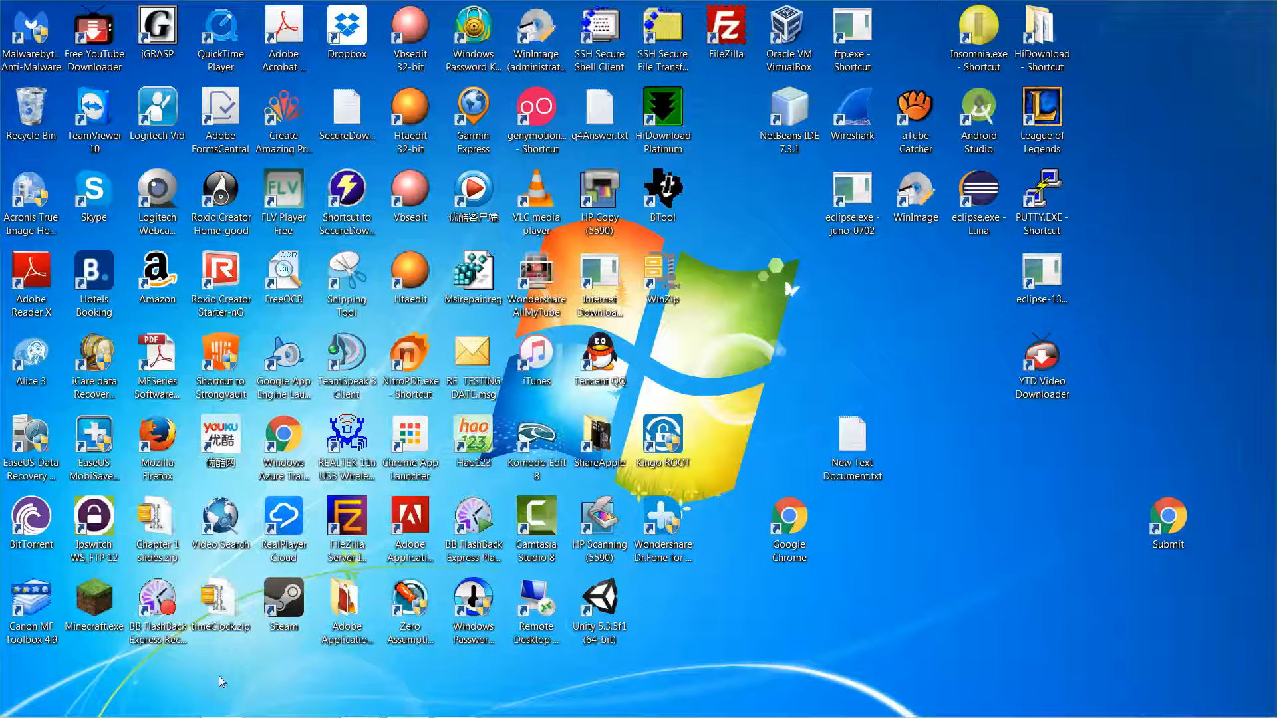
pyautogui.moveTo(20, 690)
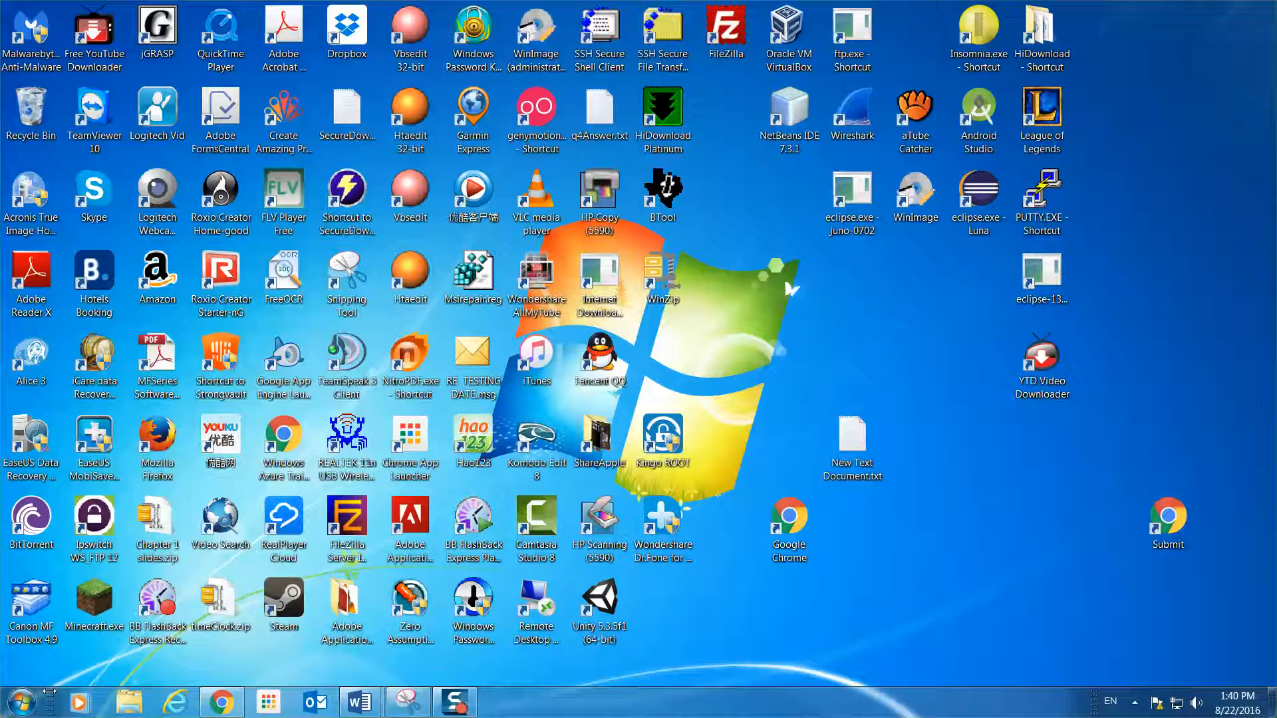
pyautogui.moveTo(21, 701)
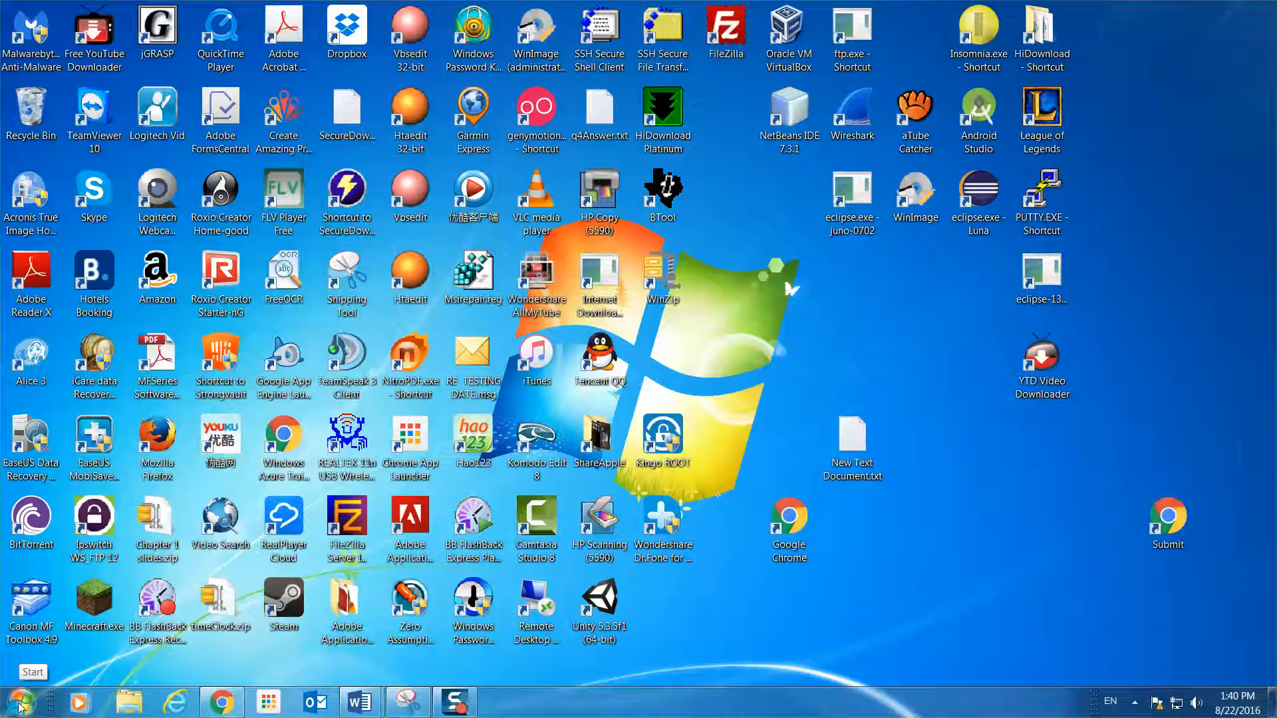
# - Open All Programs in the Start menu and expand the Visual Studio 2012 Express folder
pyautogui.click(21, 702)
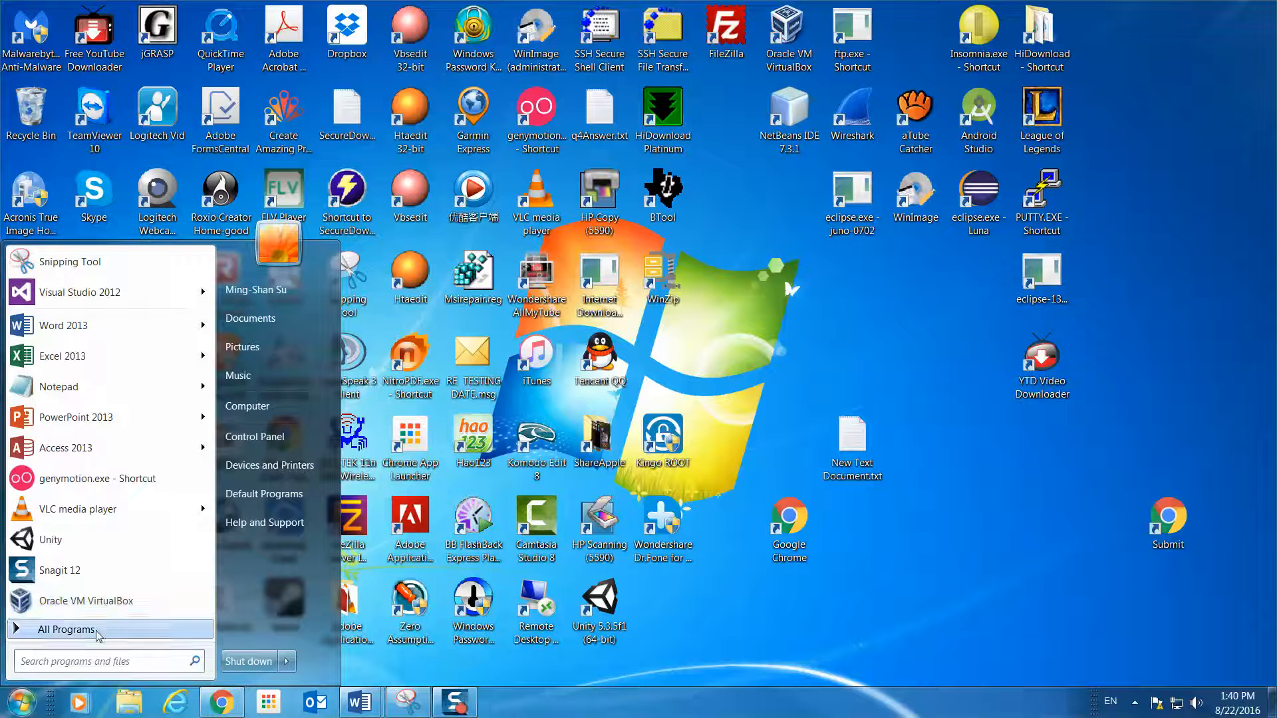
pyautogui.click(65, 629)
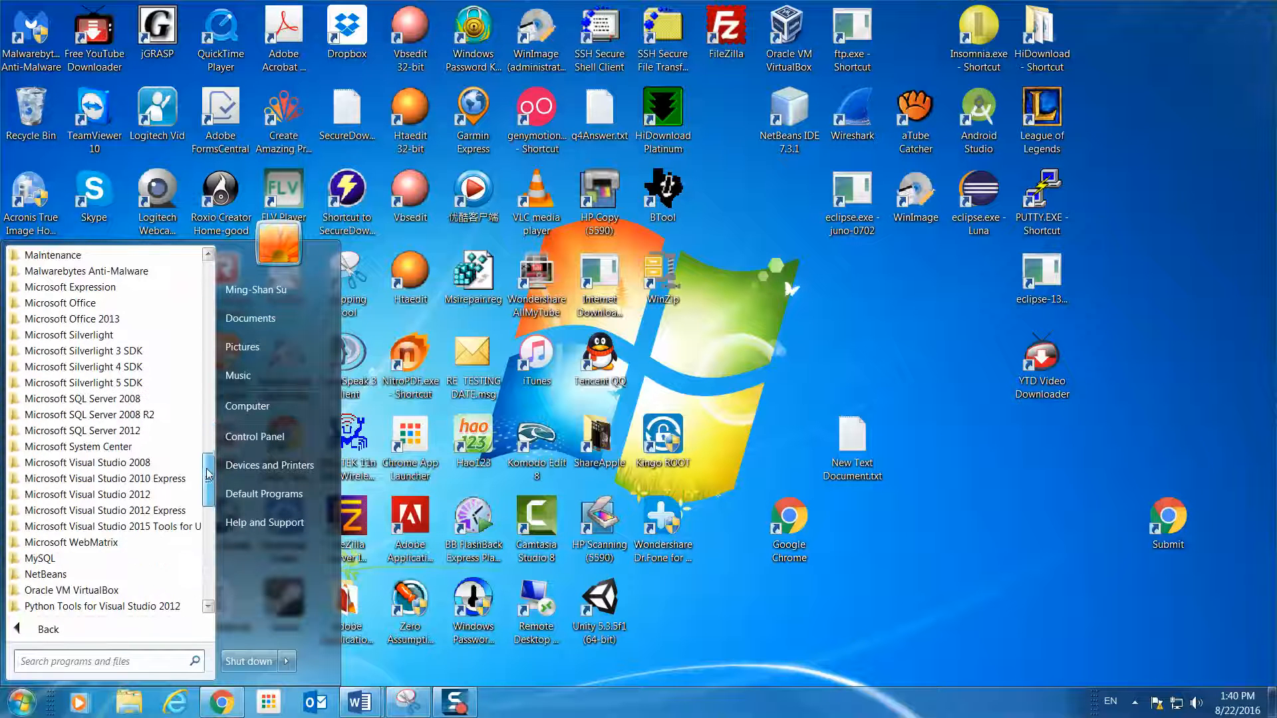
pyautogui.scroll(-3)
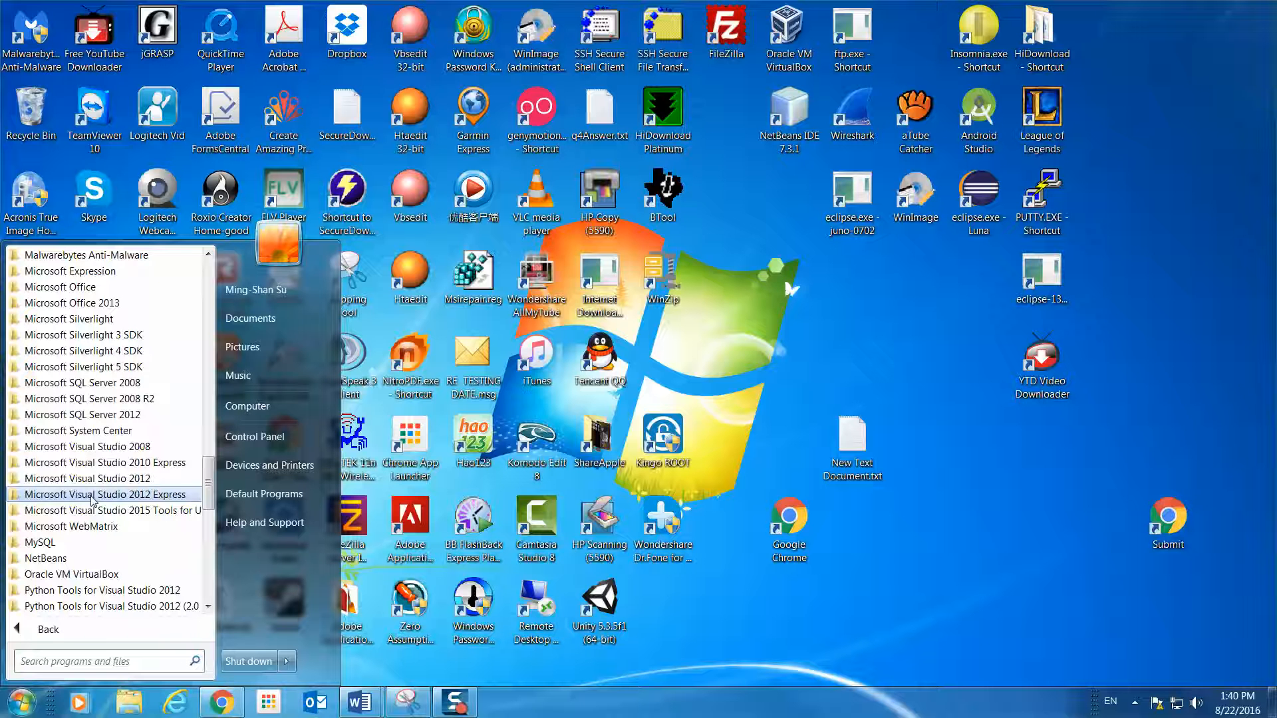
pyautogui.click(102, 494)
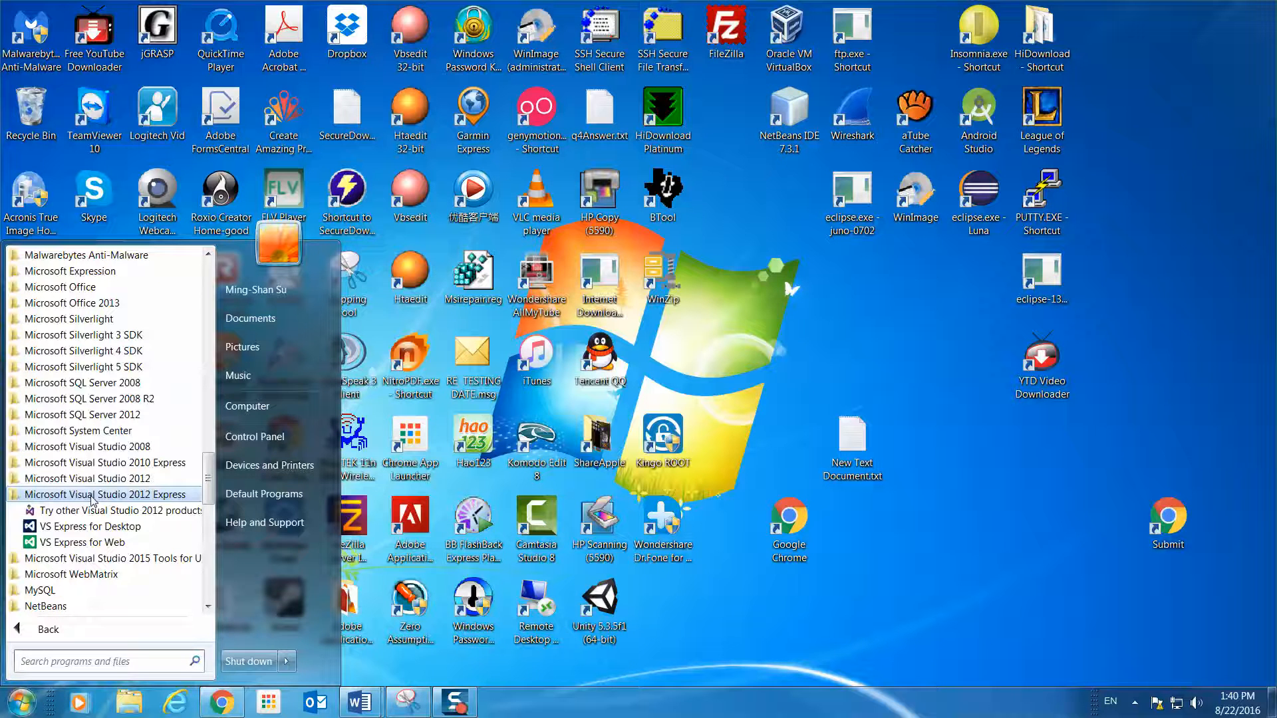
pyautogui.moveTo(93, 527)
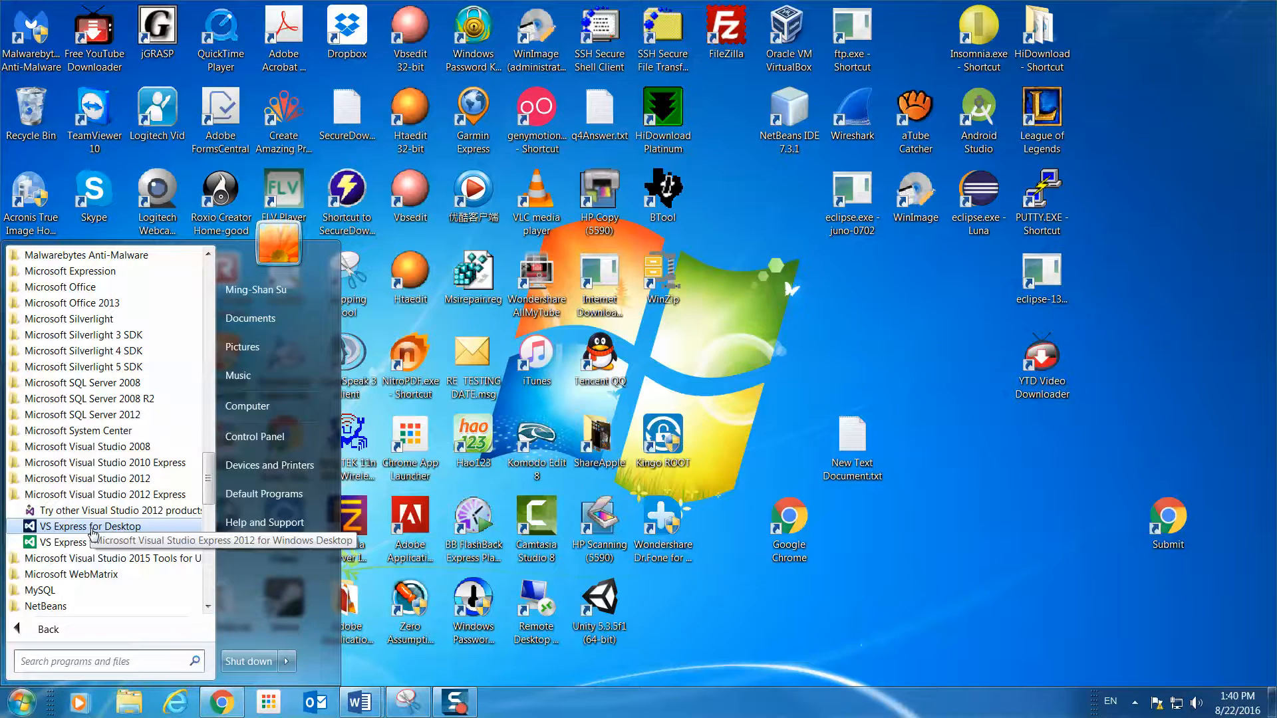
# - Launch VS Express for Desktop, choosing Run program past the compatibility warning
pyautogui.click(92, 526)
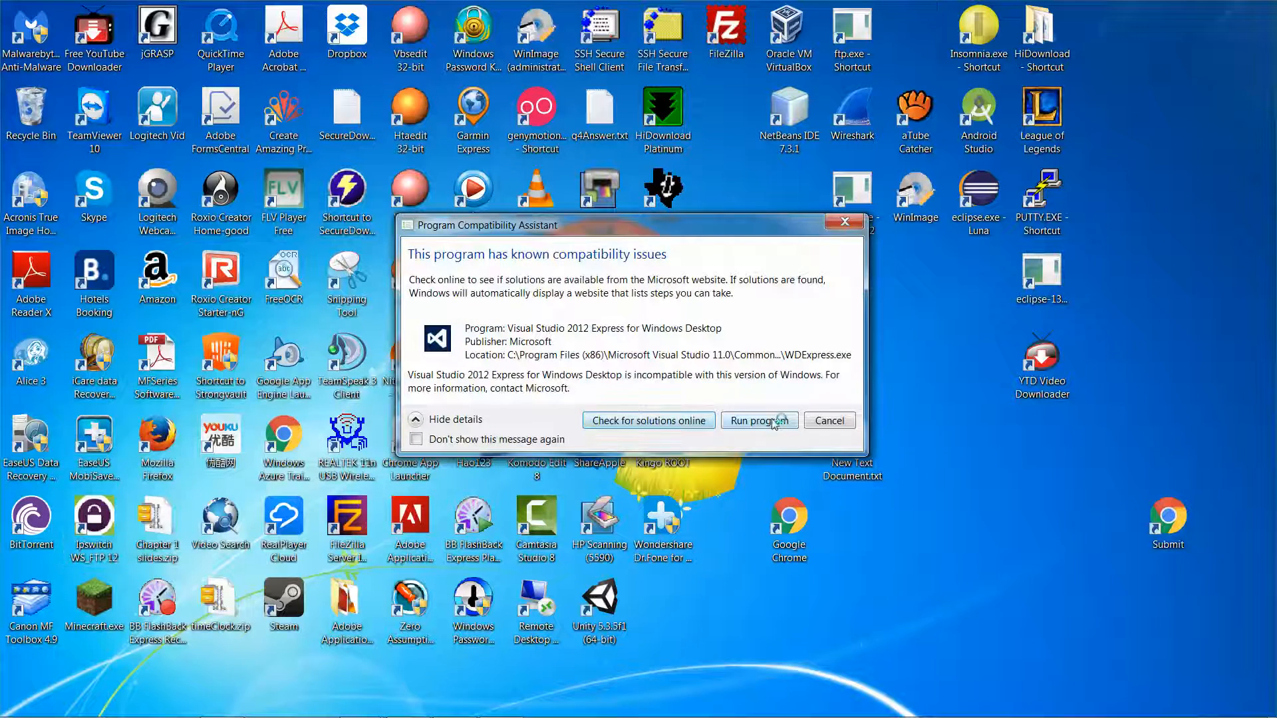
pyautogui.click(758, 420)
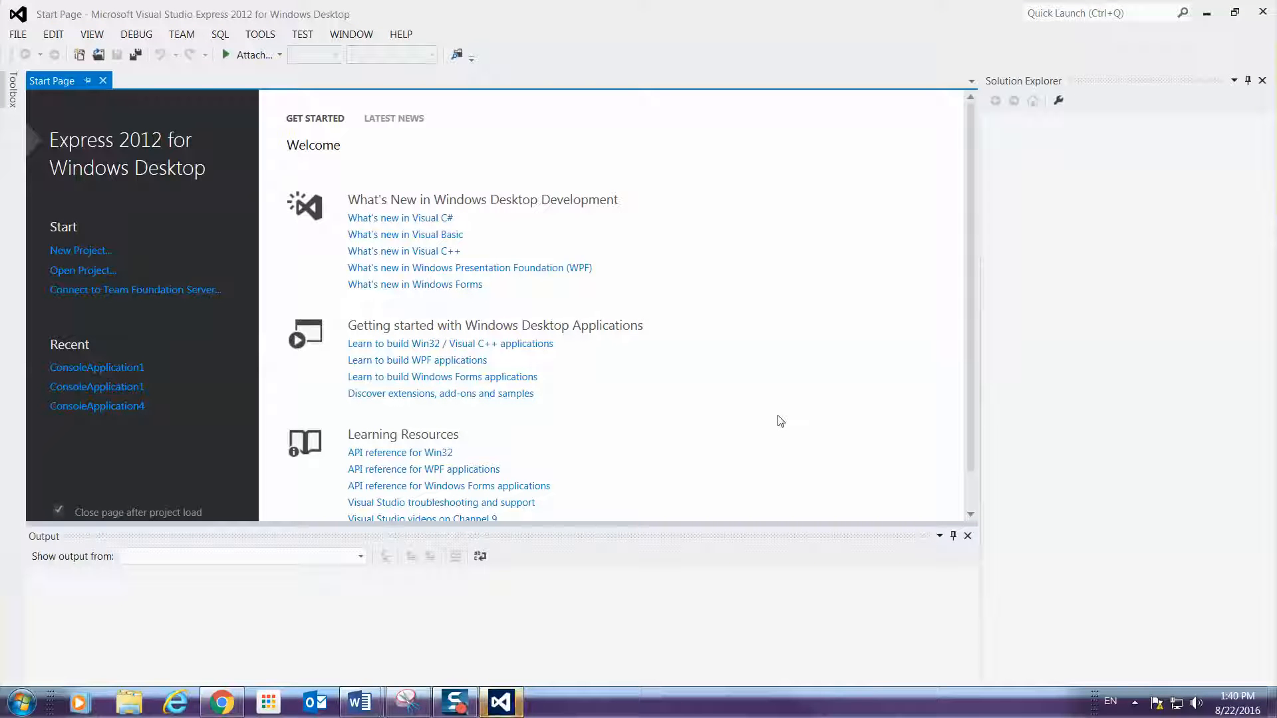
pyautogui.moveTo(50, 110)
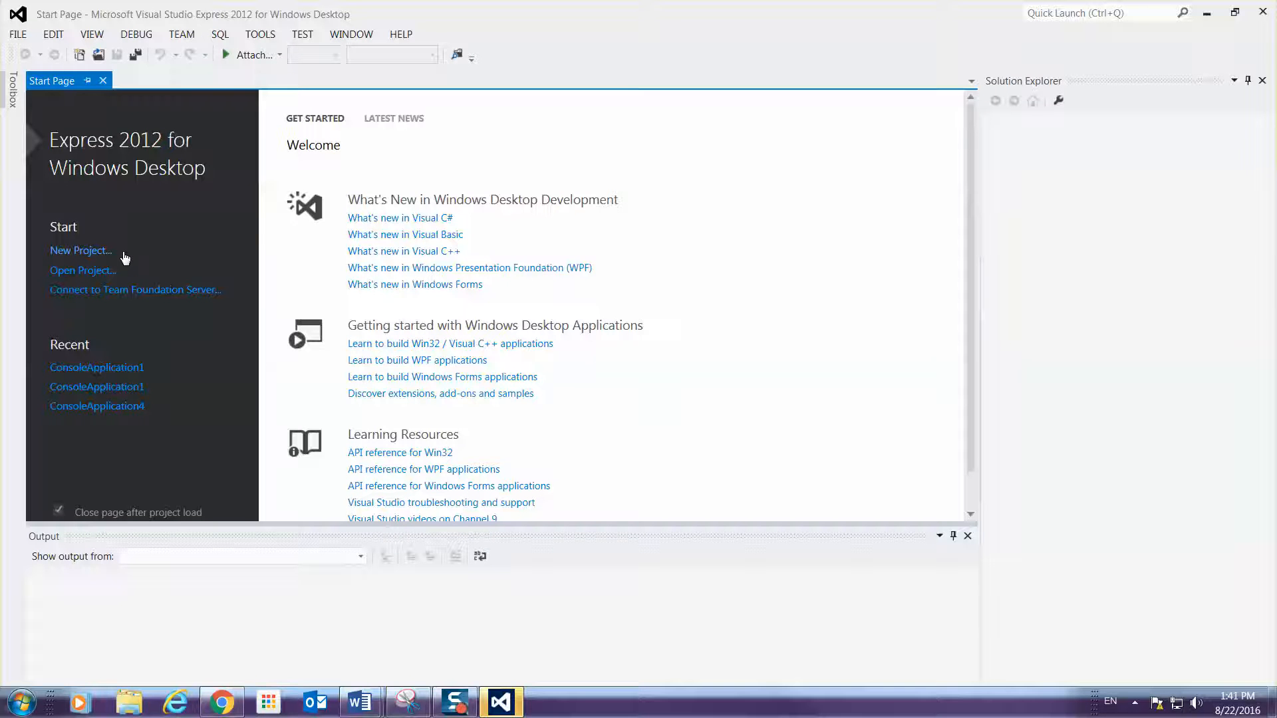
# - Open the New Project dialog from the Start Page
pyautogui.click(80, 250)
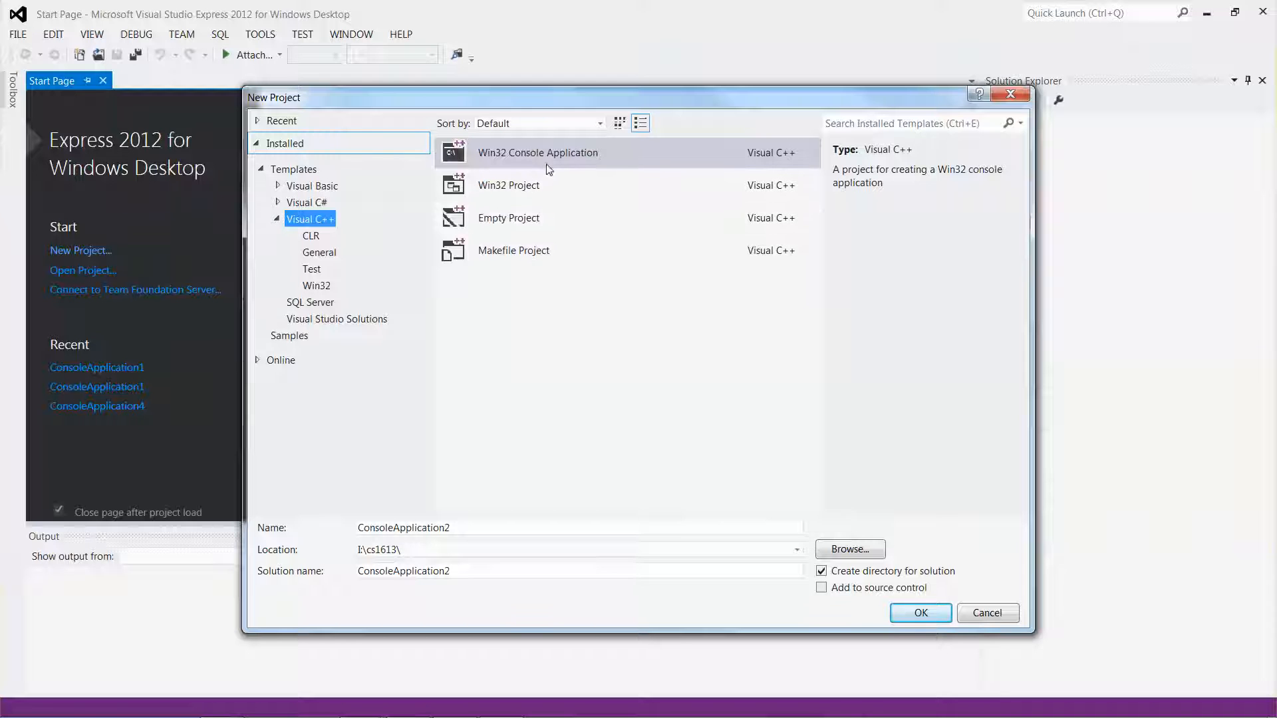
pyautogui.moveTo(511, 167)
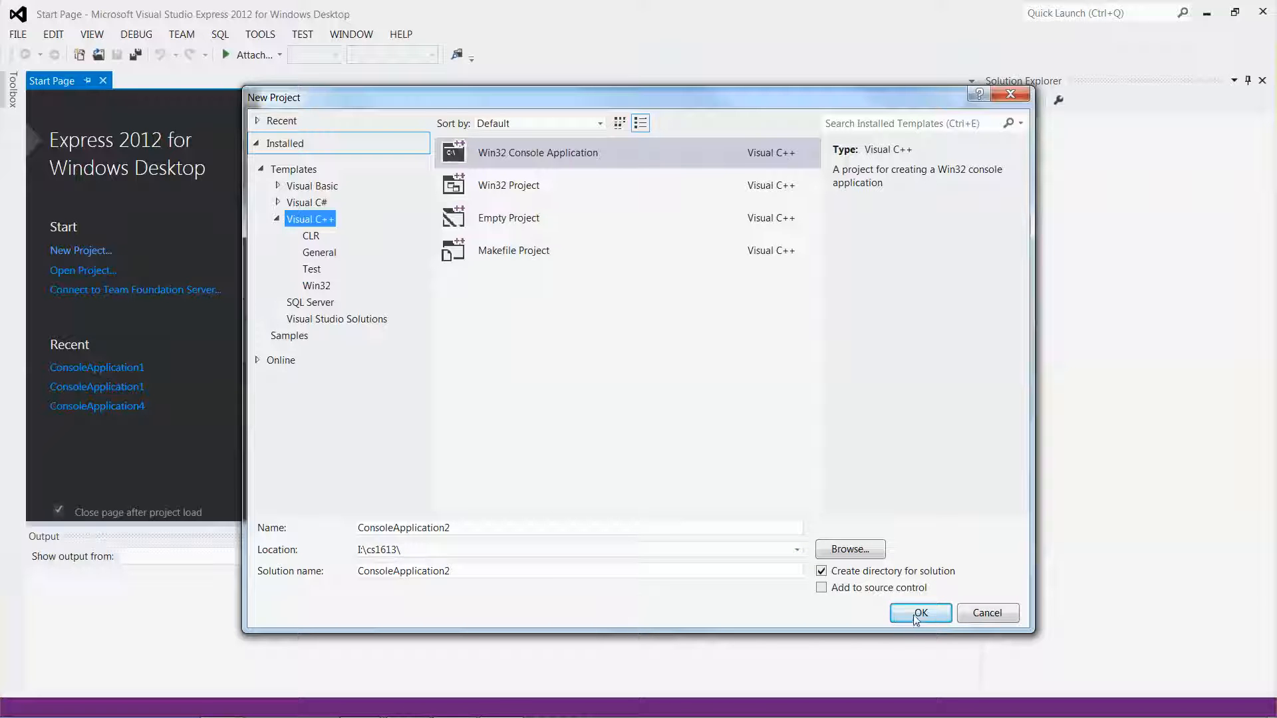
# - Confirm the New Project dialog to create the ConsoleApplication2 Win32 console project
pyautogui.click(919, 612)
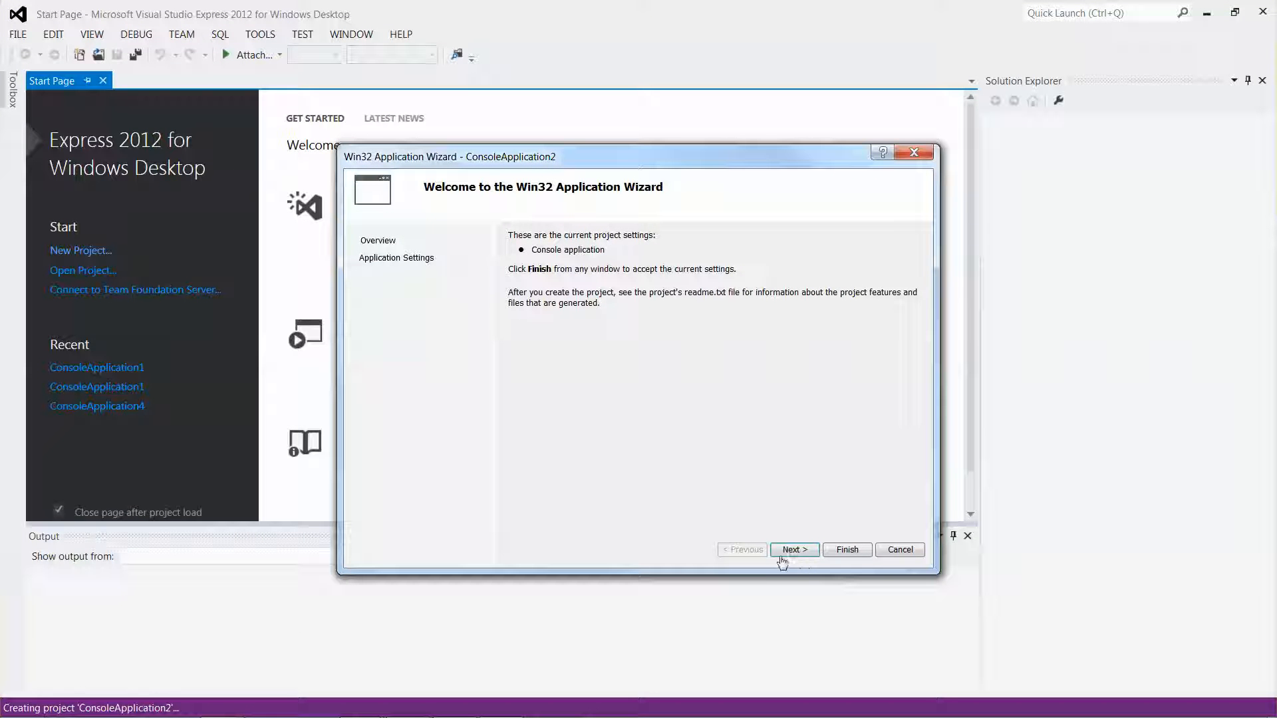
pyautogui.moveTo(423, 294)
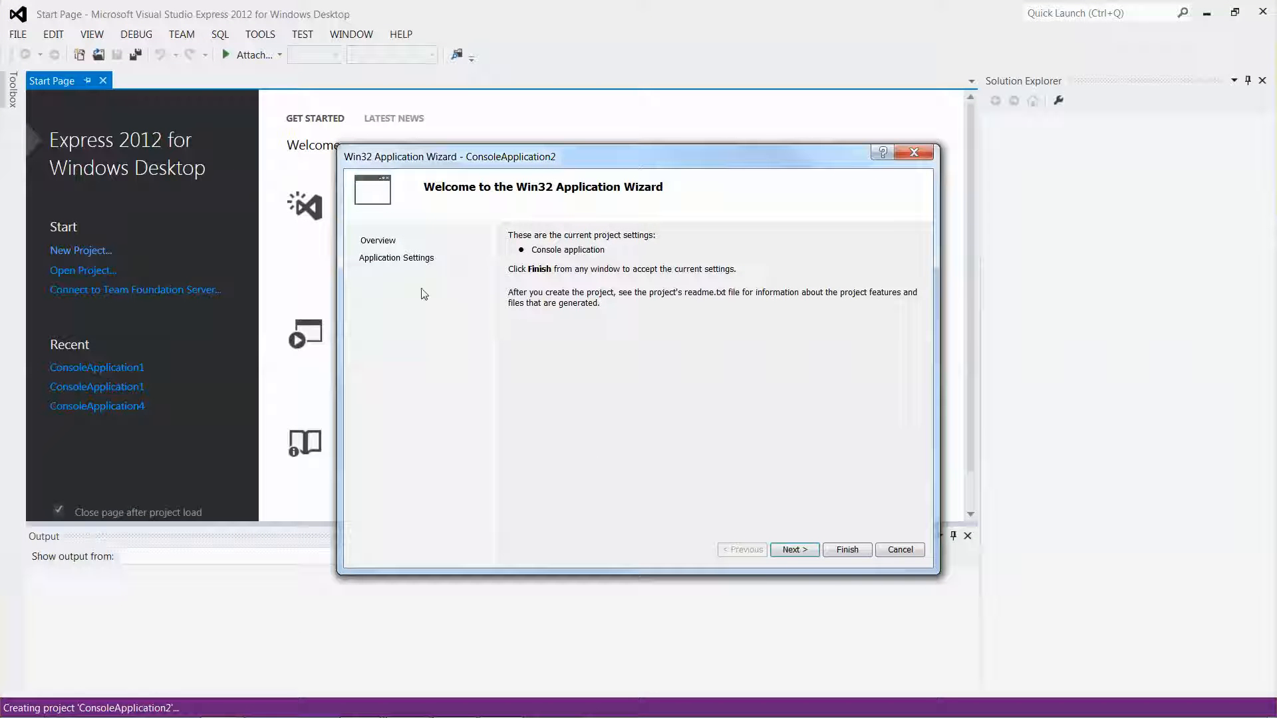
pyautogui.moveTo(405, 248)
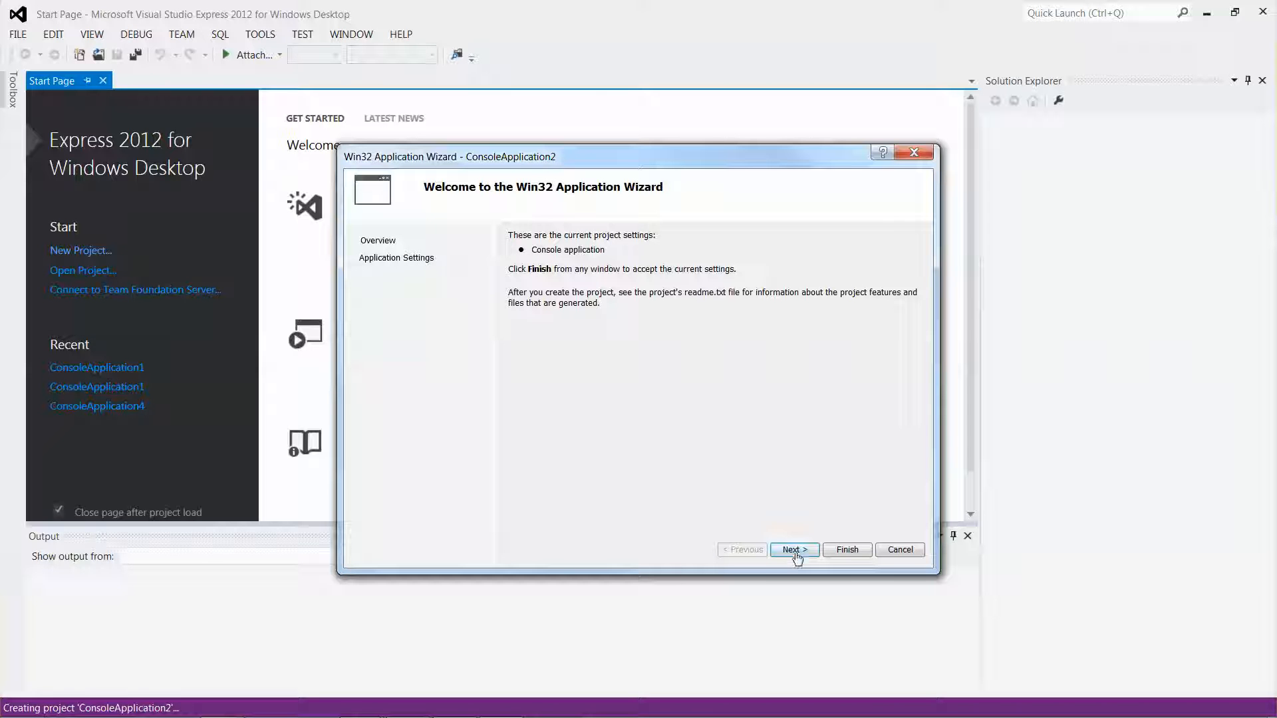
# - In Application Settings, tick Empty project, untick SDL checks, and finish the wizard
pyautogui.click(793, 549)
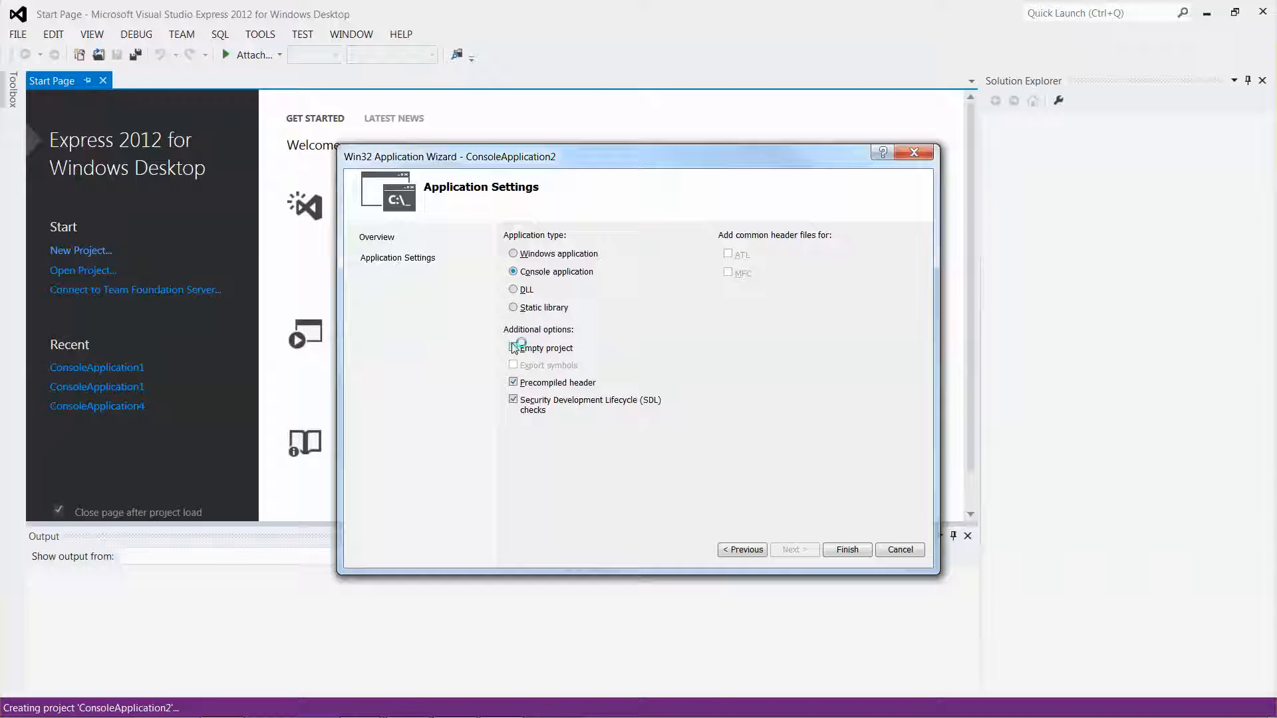
pyautogui.click(513, 348)
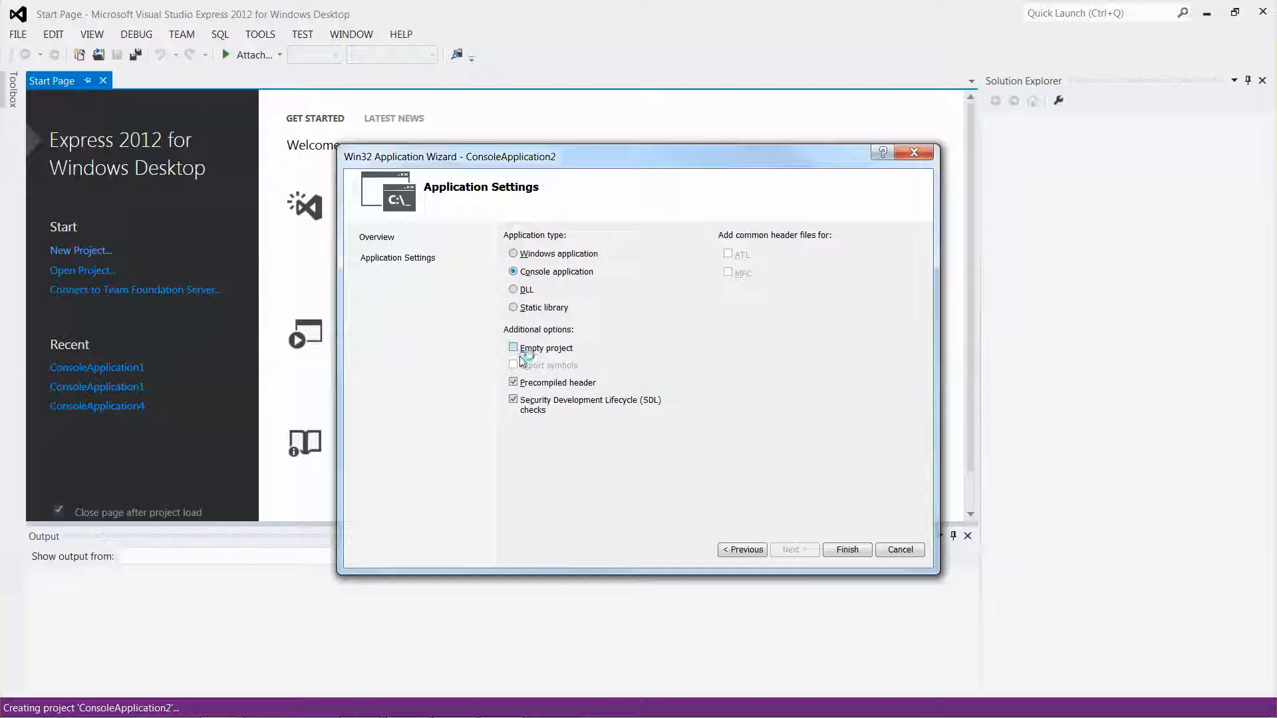
pyautogui.moveTo(513, 348)
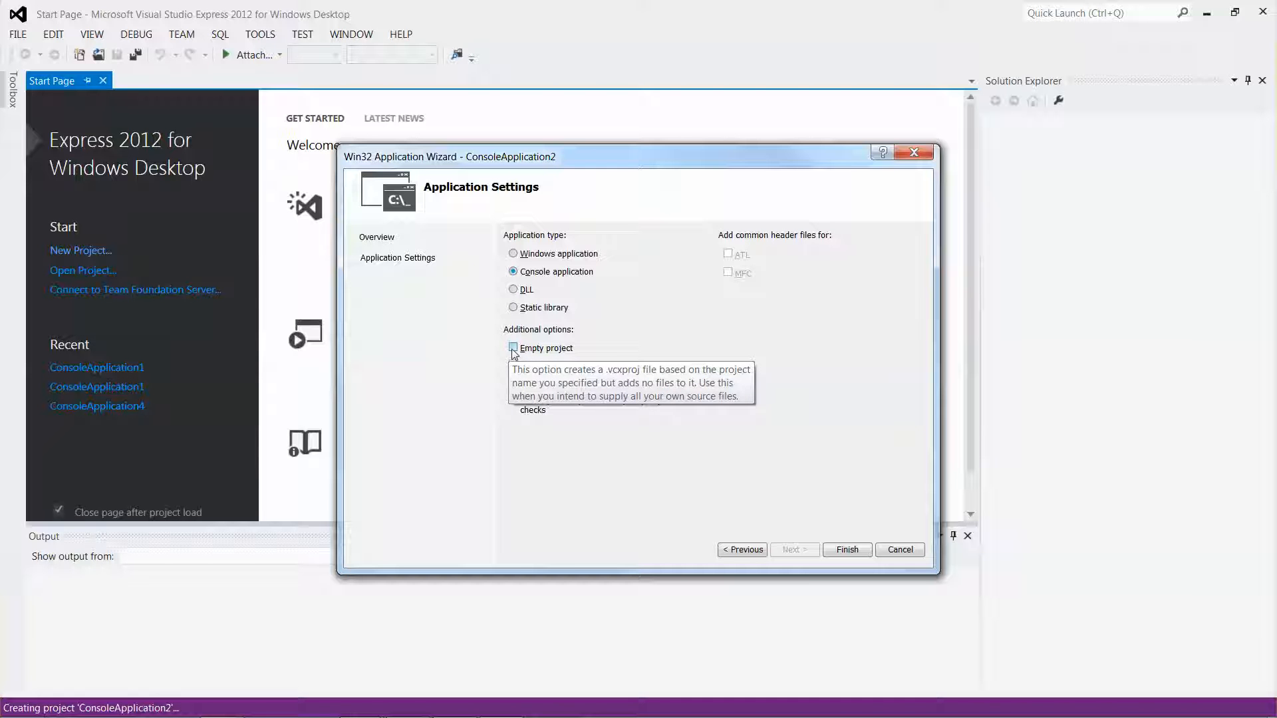
pyautogui.click(513, 348)
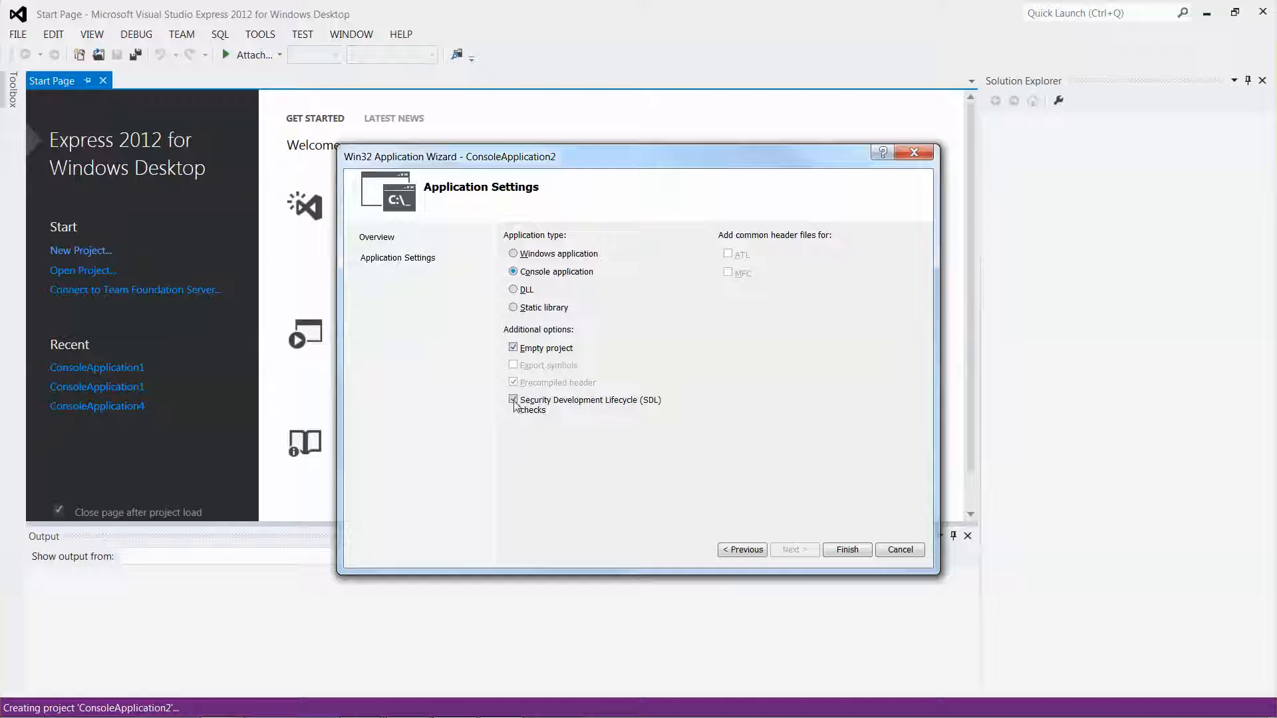
pyautogui.moveTo(512, 403)
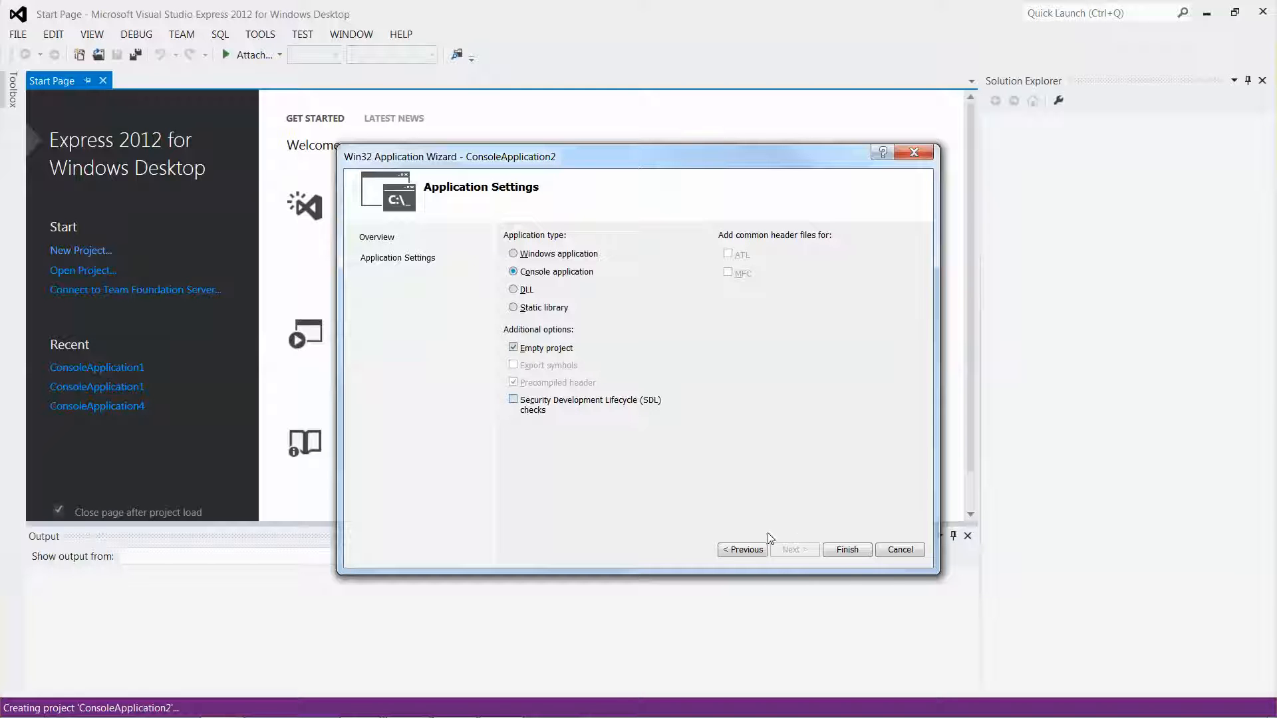
pyautogui.click(847, 550)
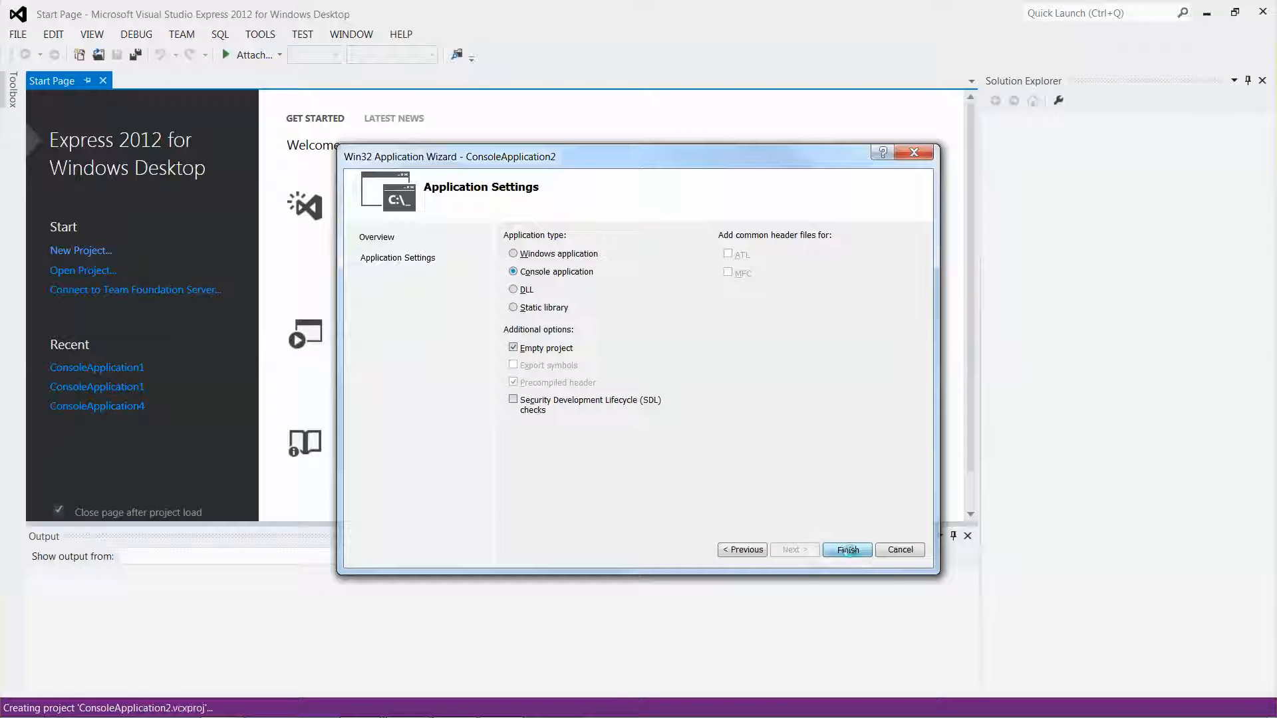
# - Select Source Files, then the ConsoleApplication2 project, and open the PROJECT menu
pyautogui.click(846, 550)
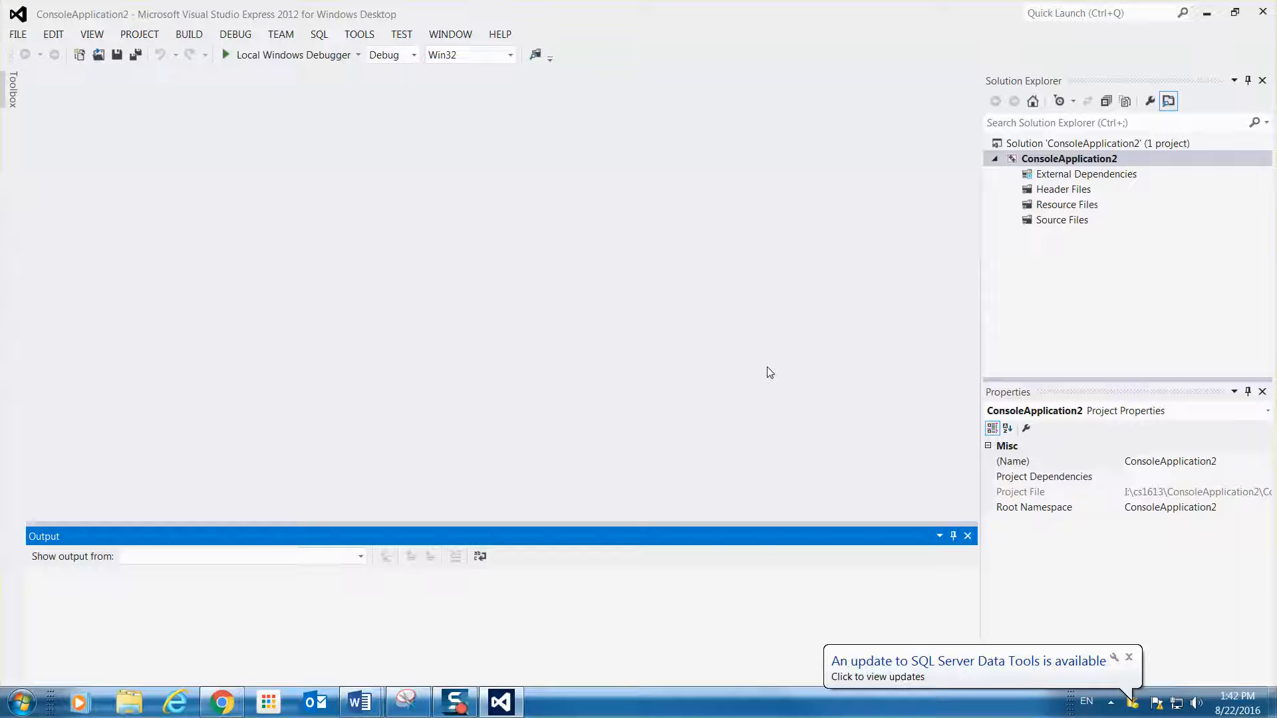
pyautogui.moveTo(1071, 229)
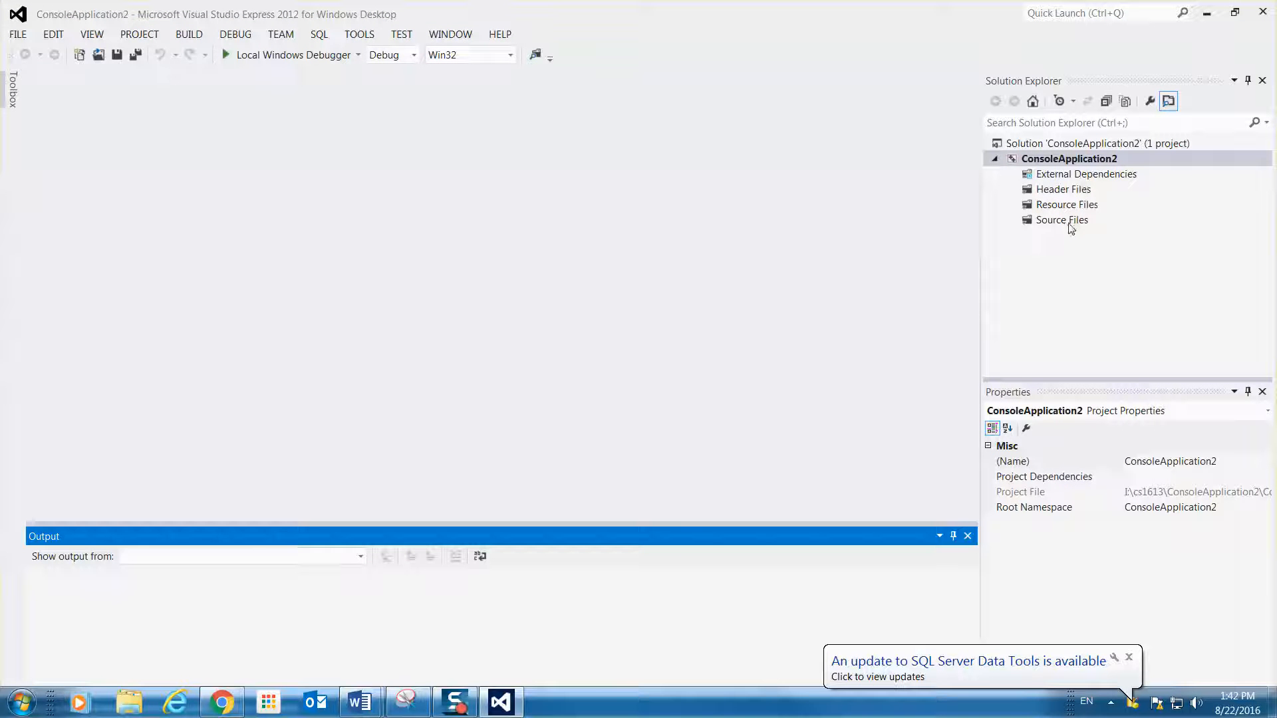
pyautogui.click(1062, 220)
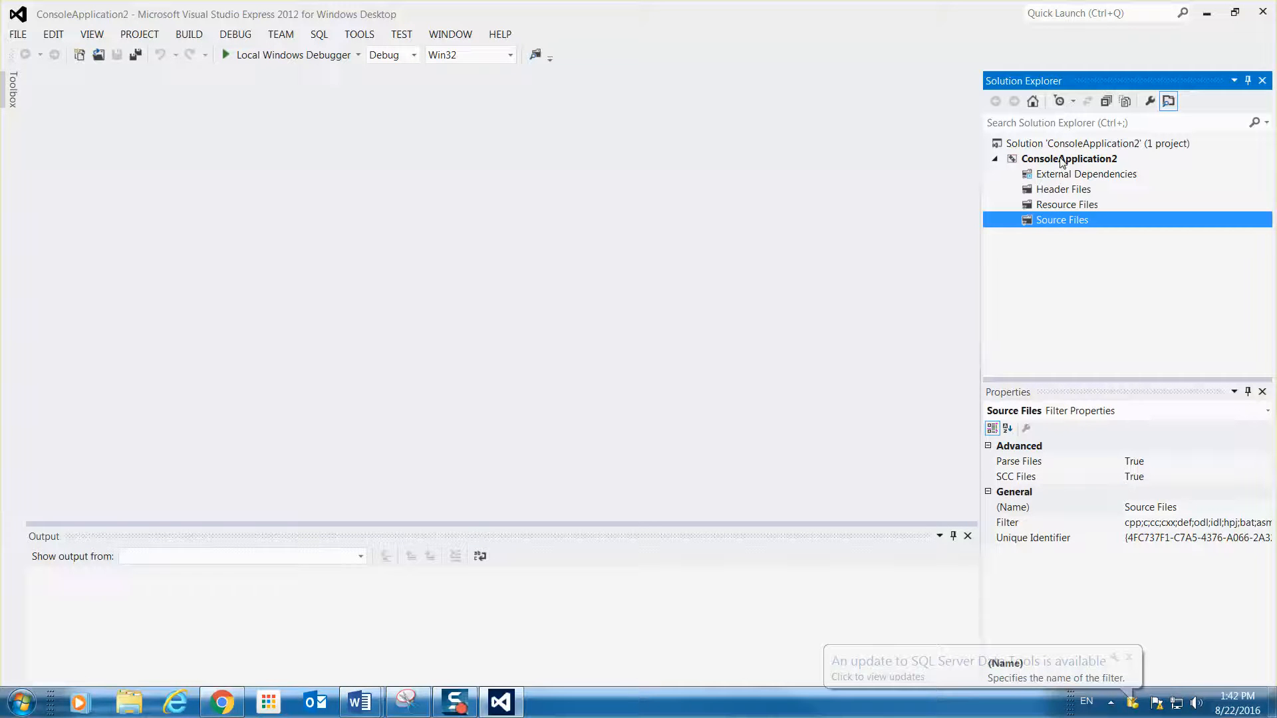
pyautogui.click(1069, 158)
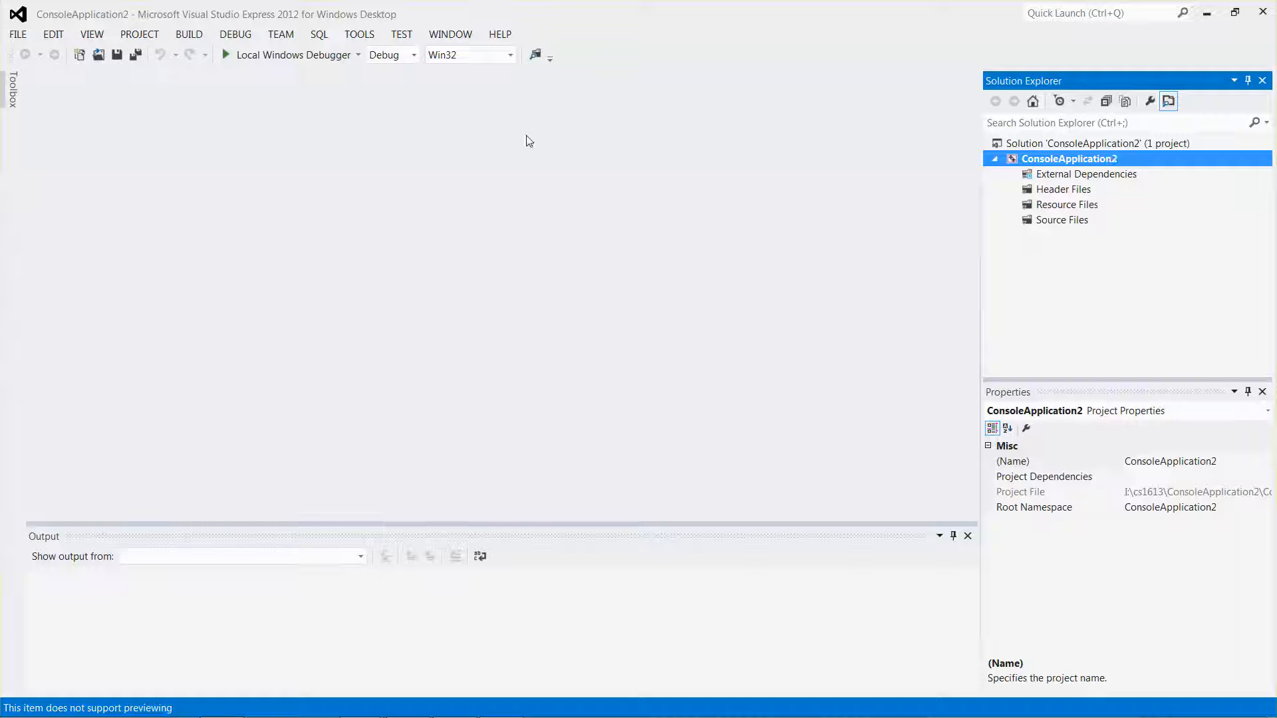
pyautogui.click(138, 34)
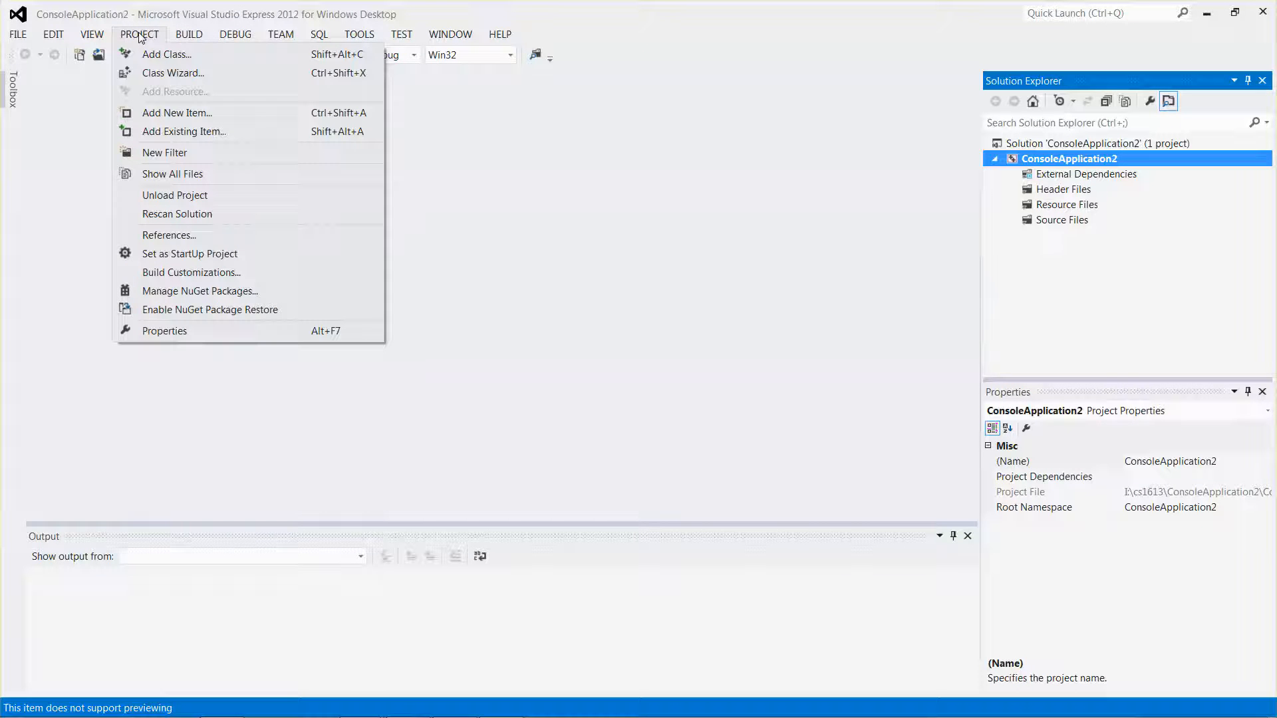
pyautogui.moveTo(177, 113)
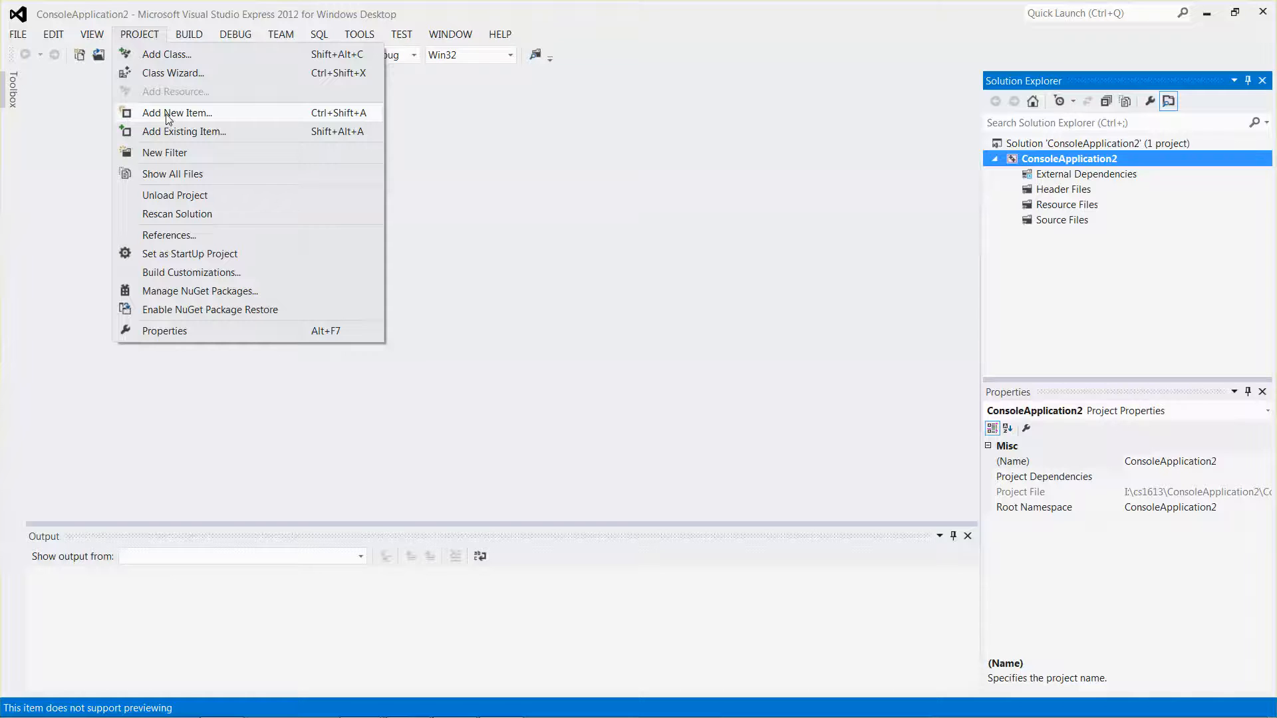
# - Add a new C++ File named Source.cpp through Add New Item
pyautogui.click(177, 113)
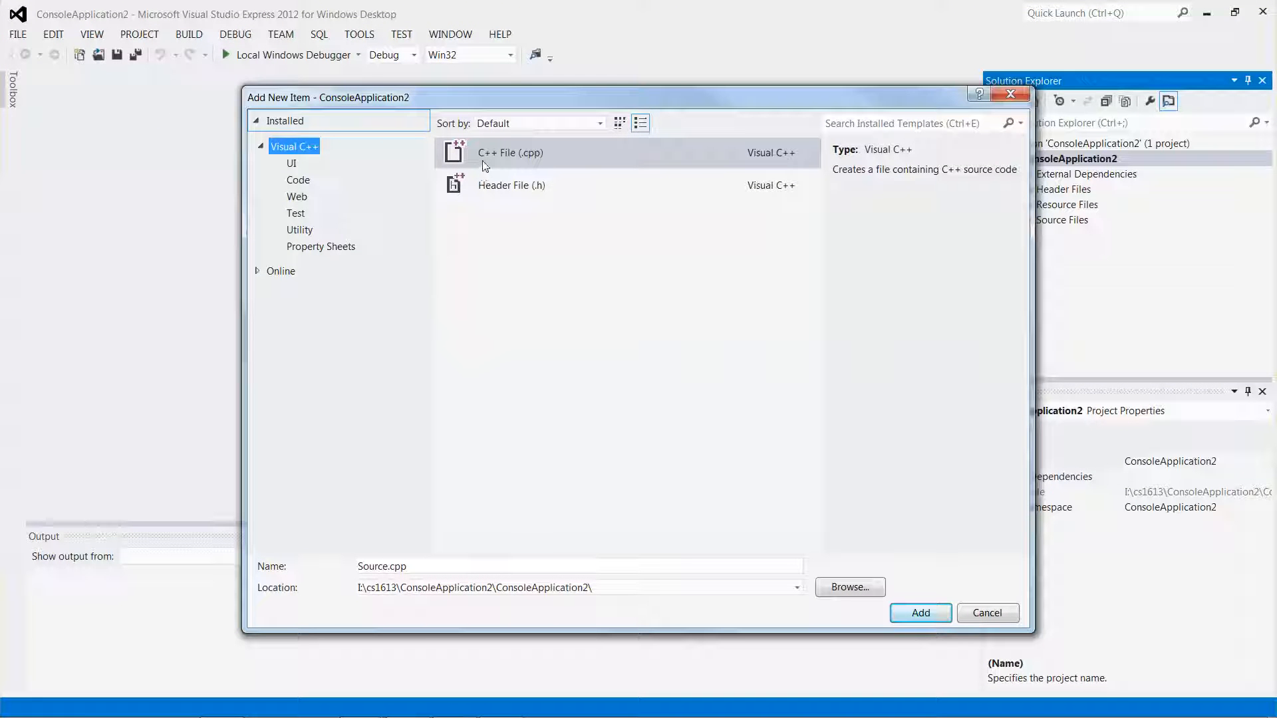
pyautogui.moveTo(512, 157)
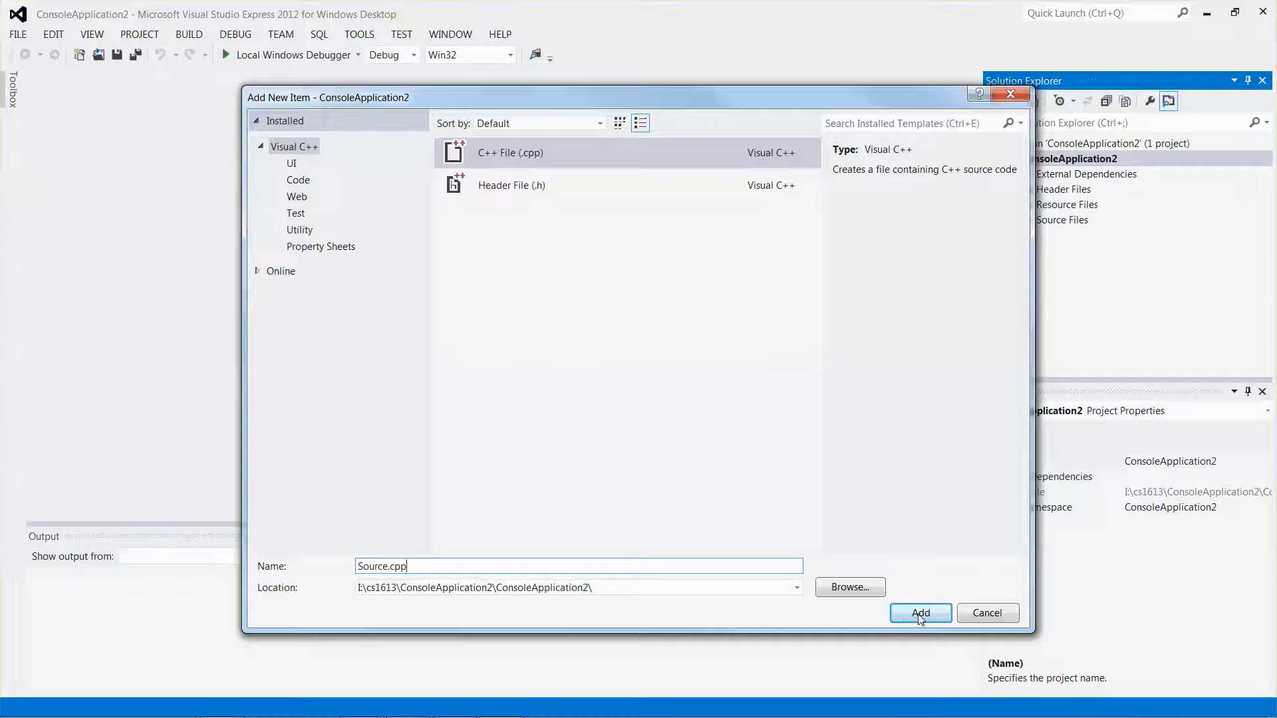
pyautogui.click(919, 613)
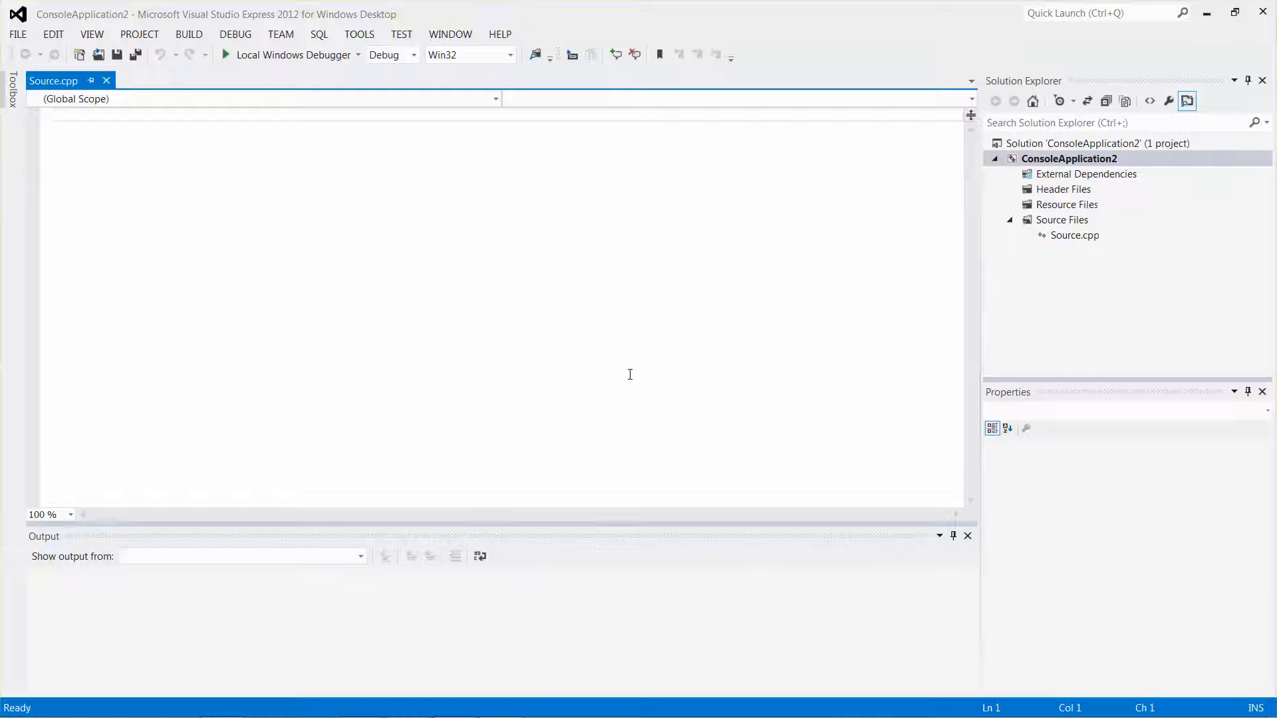
# - Type '#include <iostream>' and 'using namespace std;' as the first two lines of Source.cpp
pyautogui.write('#')
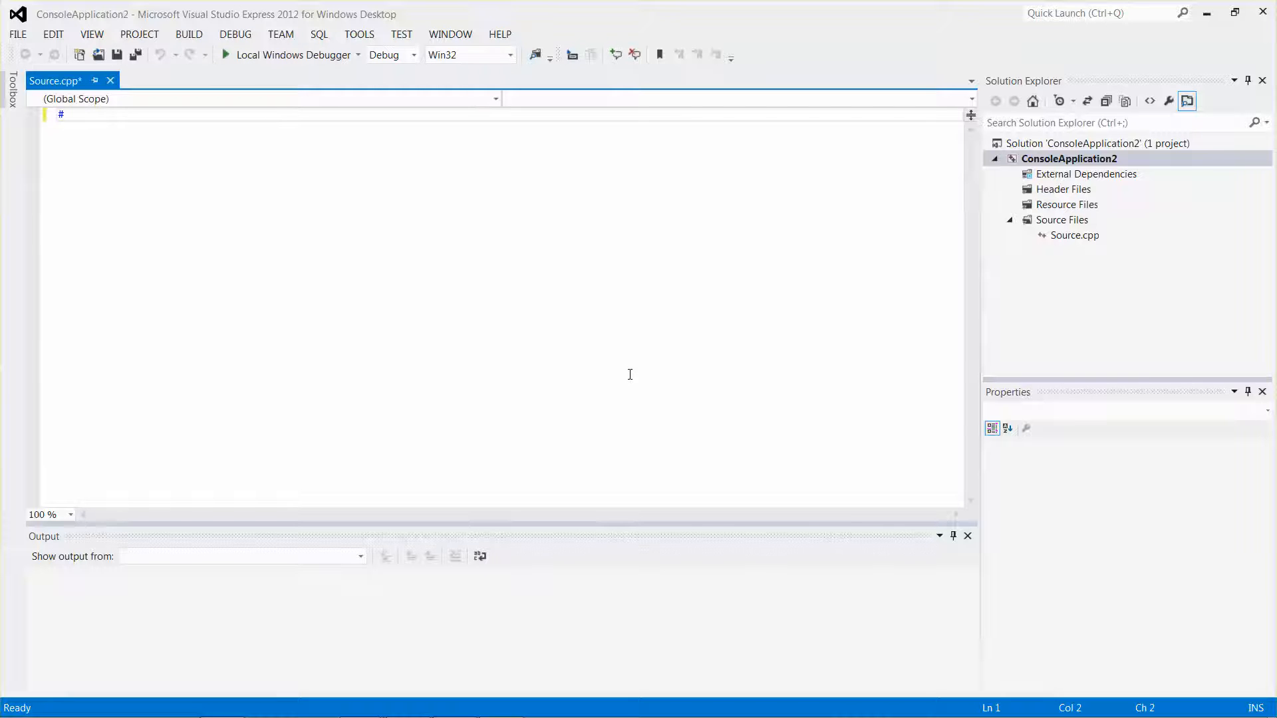
pyautogui.write('include <')
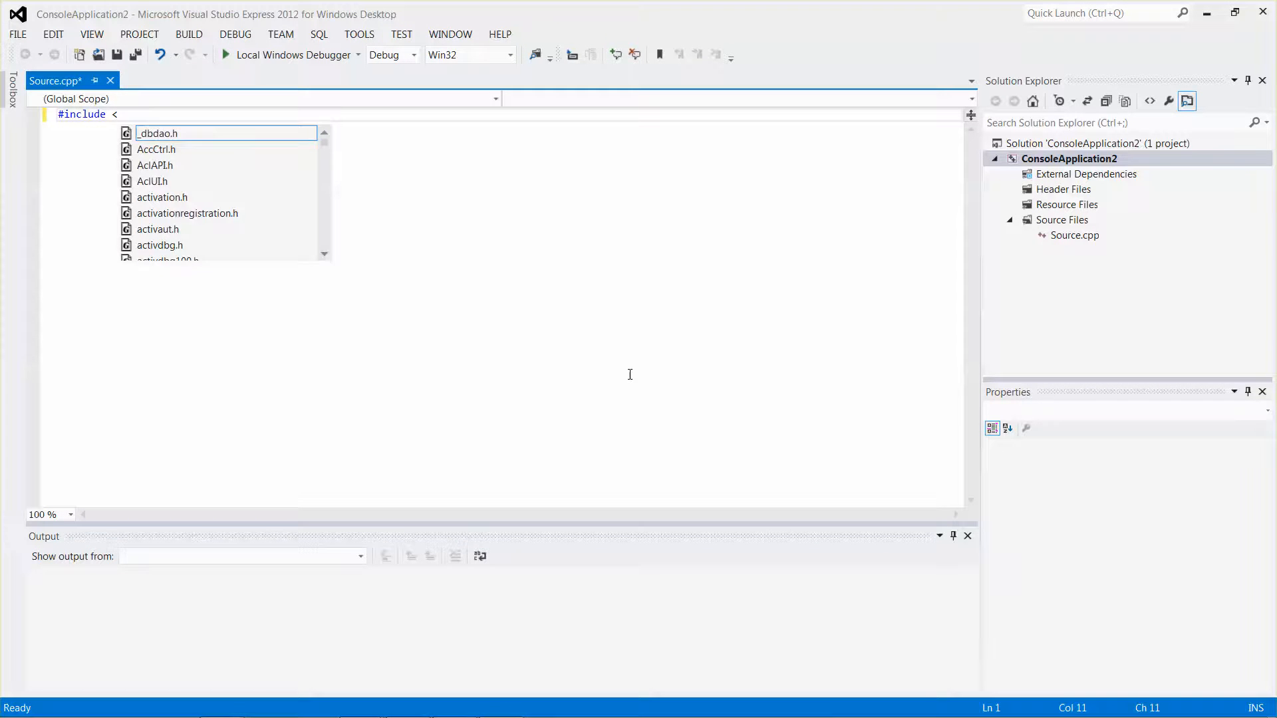
pyautogui.write('s')
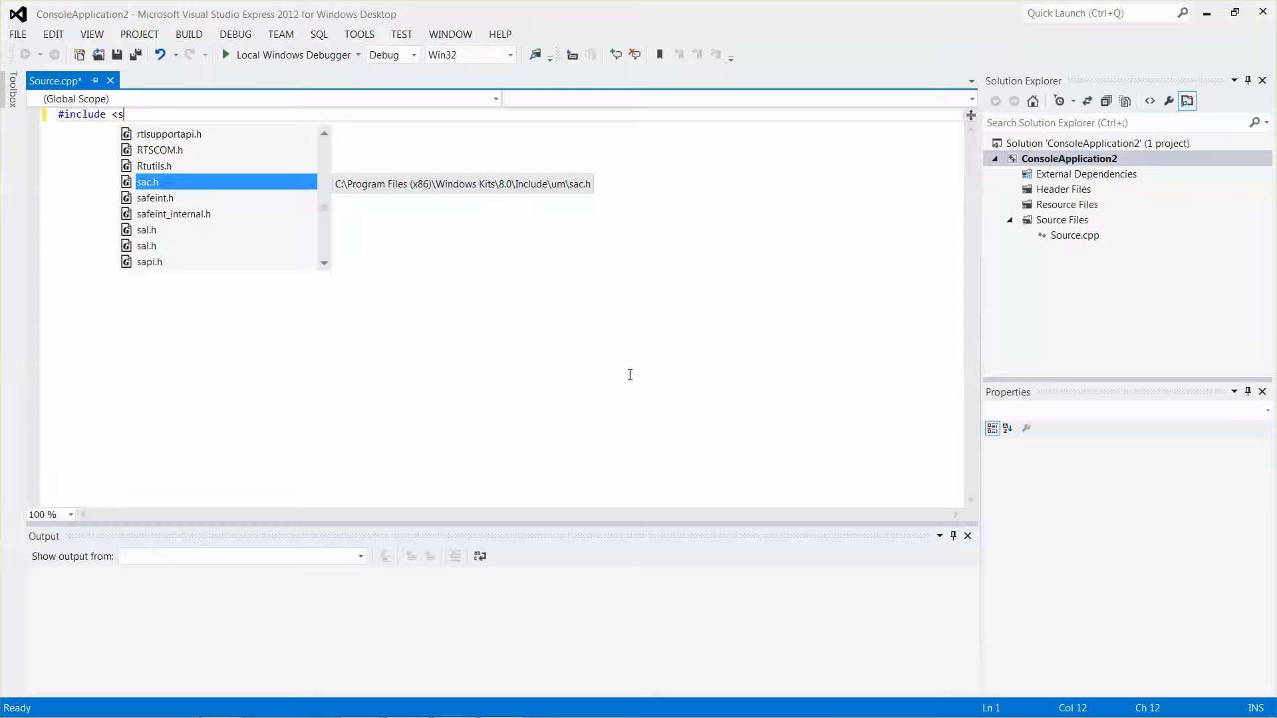
pyautogui.write('iostream>')
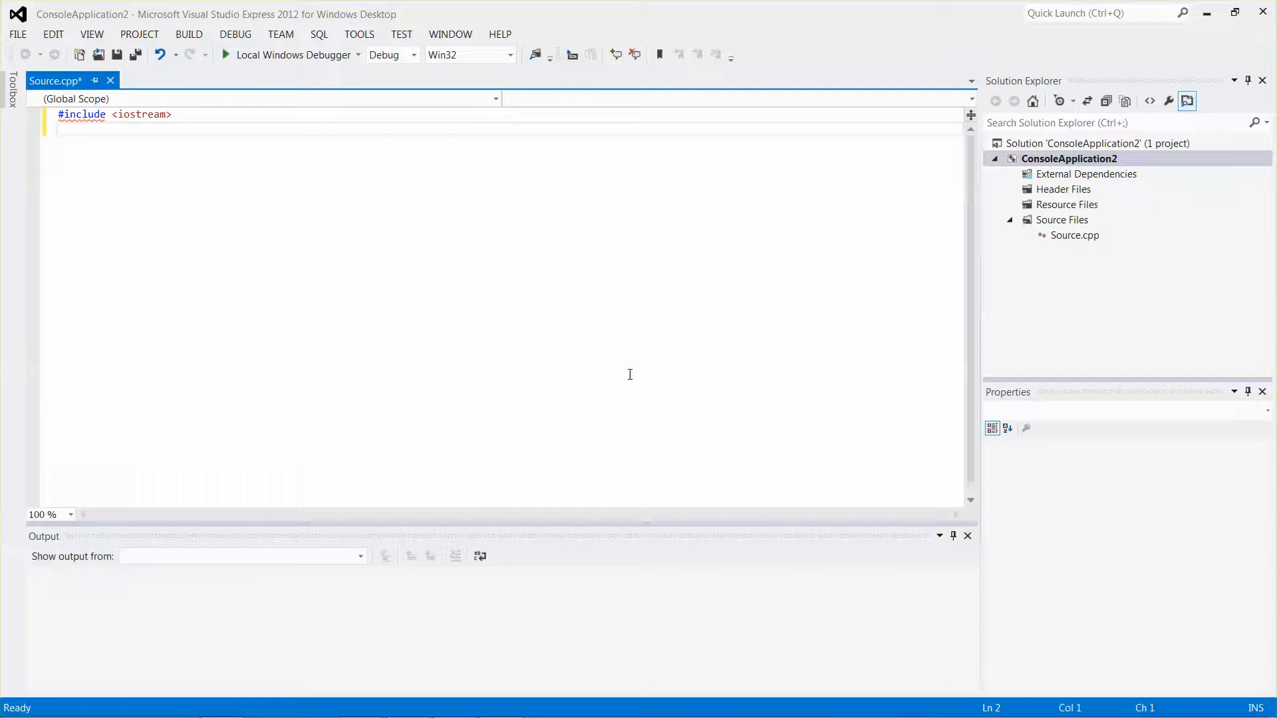
pyautogui.write('using nam')
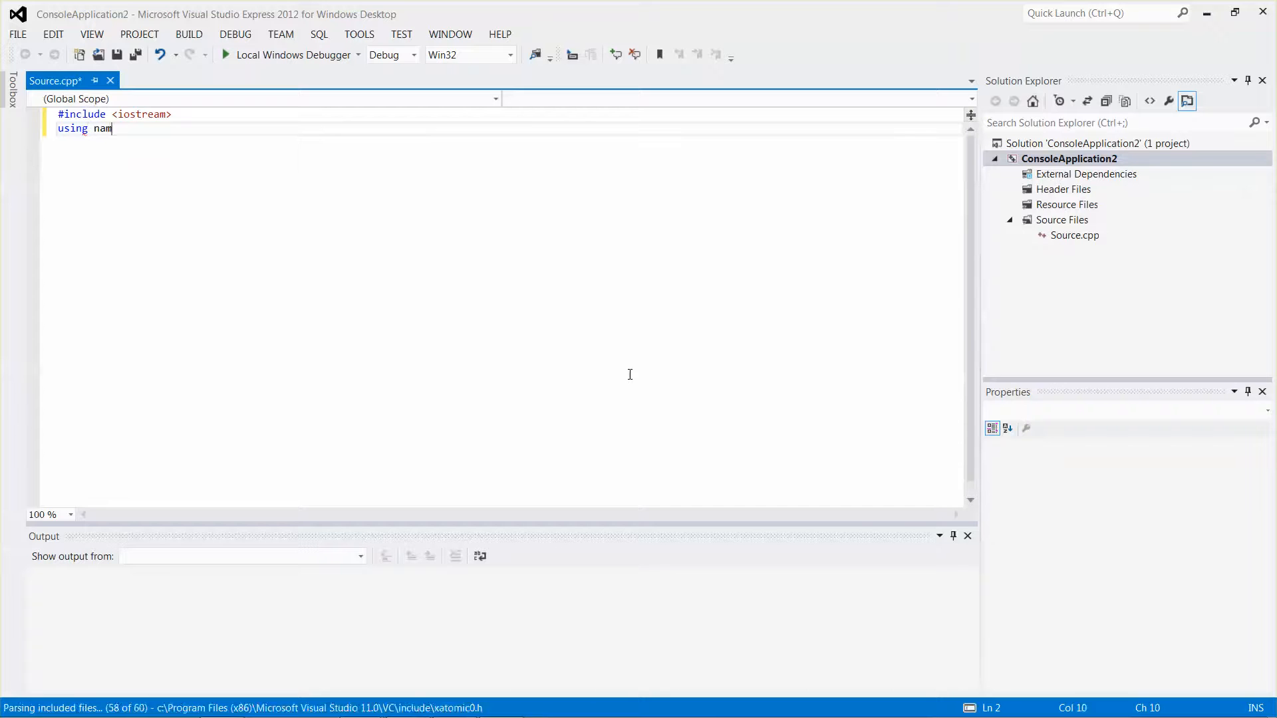
pyautogui.write('espace')
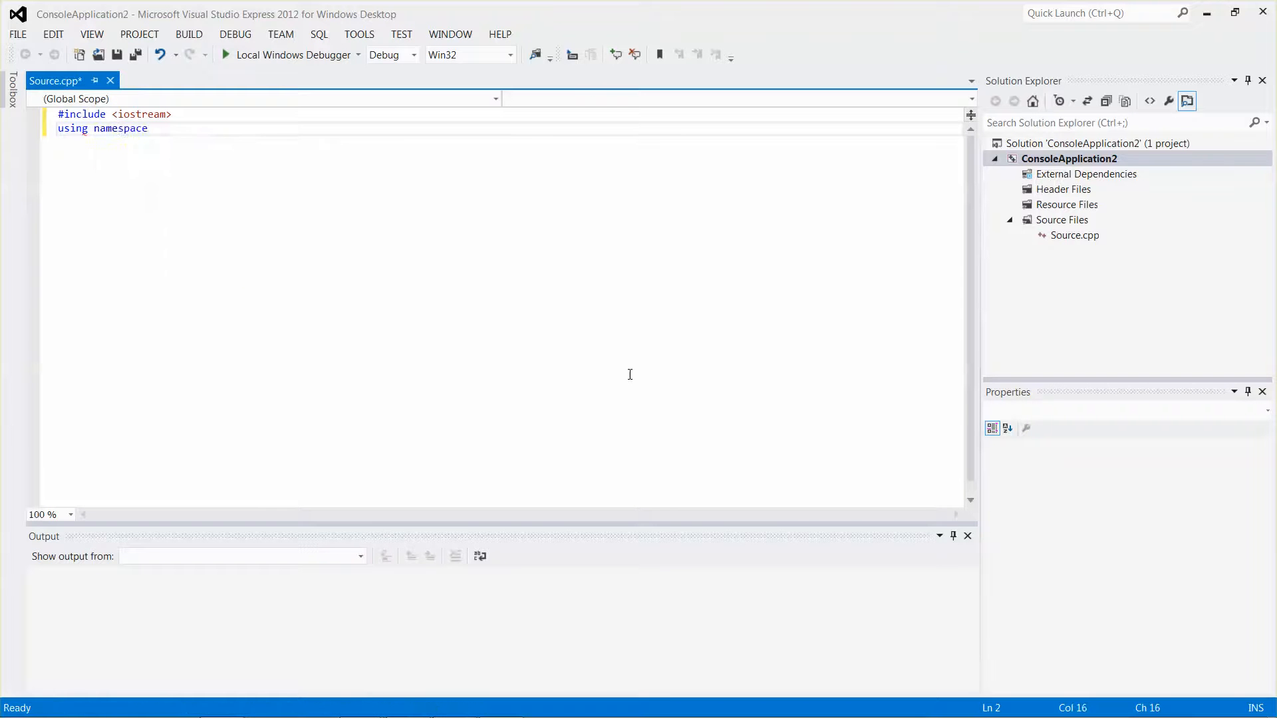
pyautogui.write('std;')
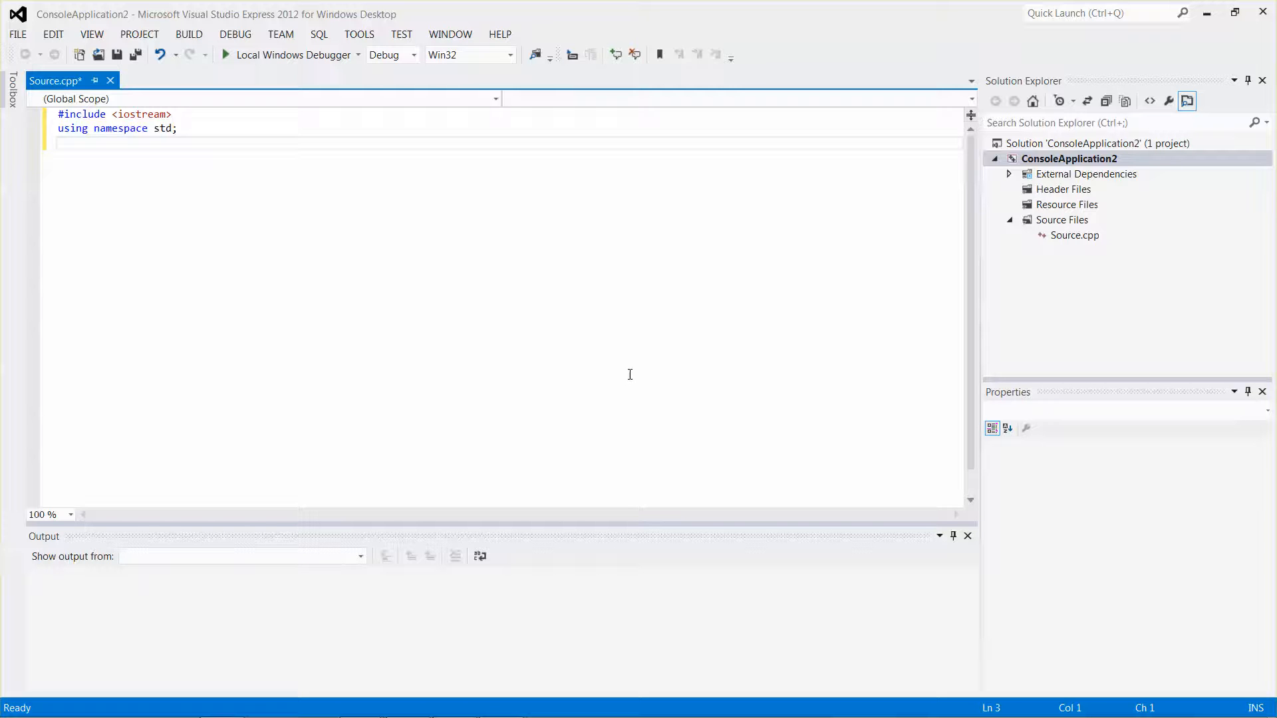
pyautogui.moveTo(560, 498)
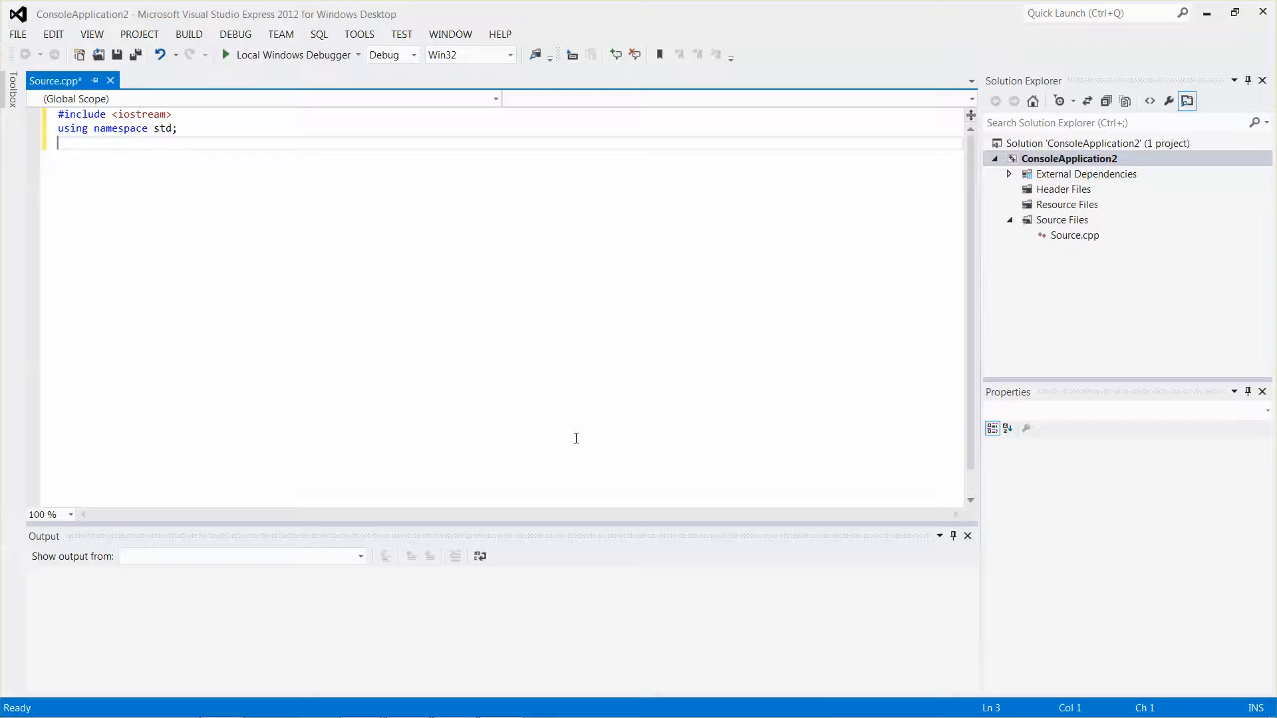
pyautogui.moveTo(580, 432)
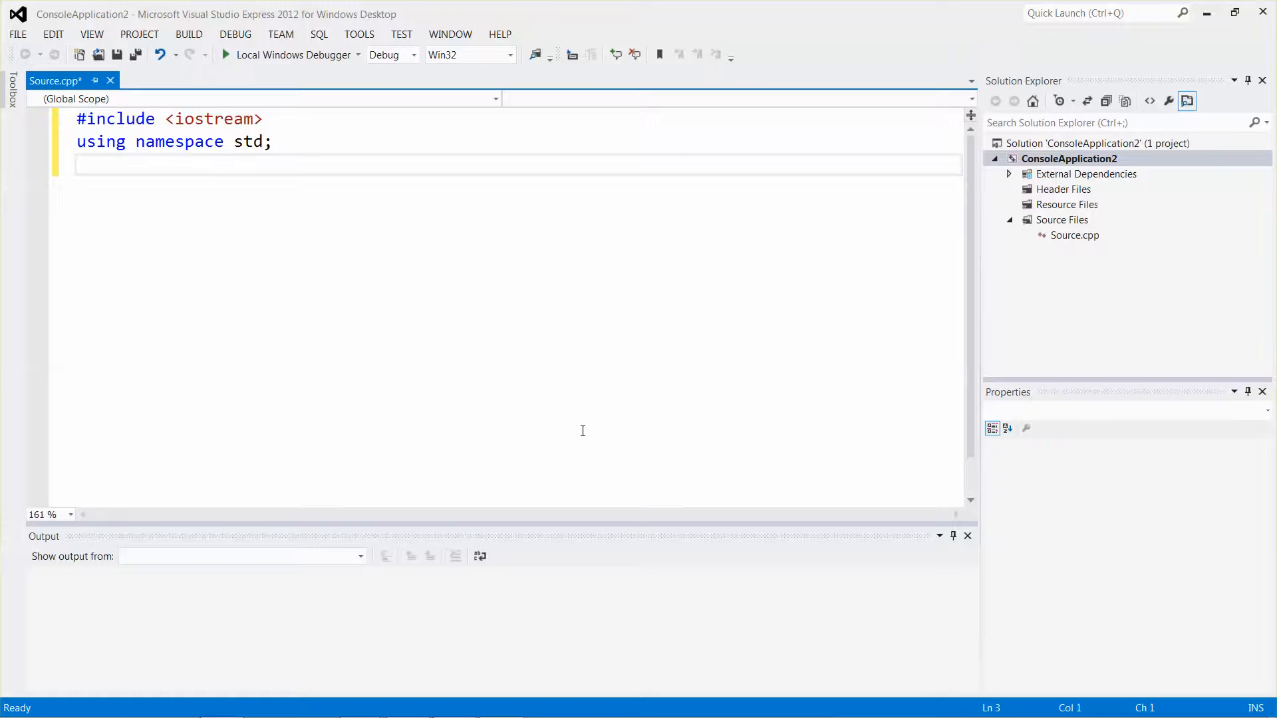
# - Write int main() with cout << "Hello World" << endl; and return 0;
pyautogui.press('enter')
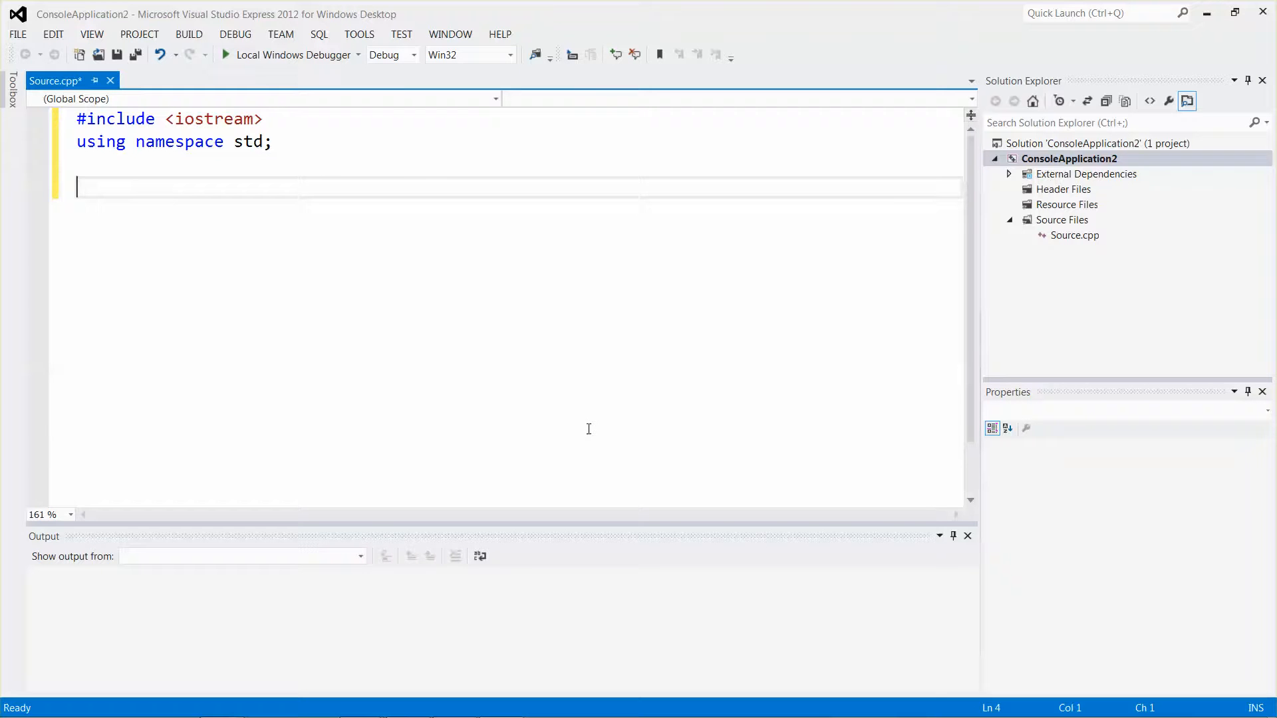
pyautogui.write('int mai')
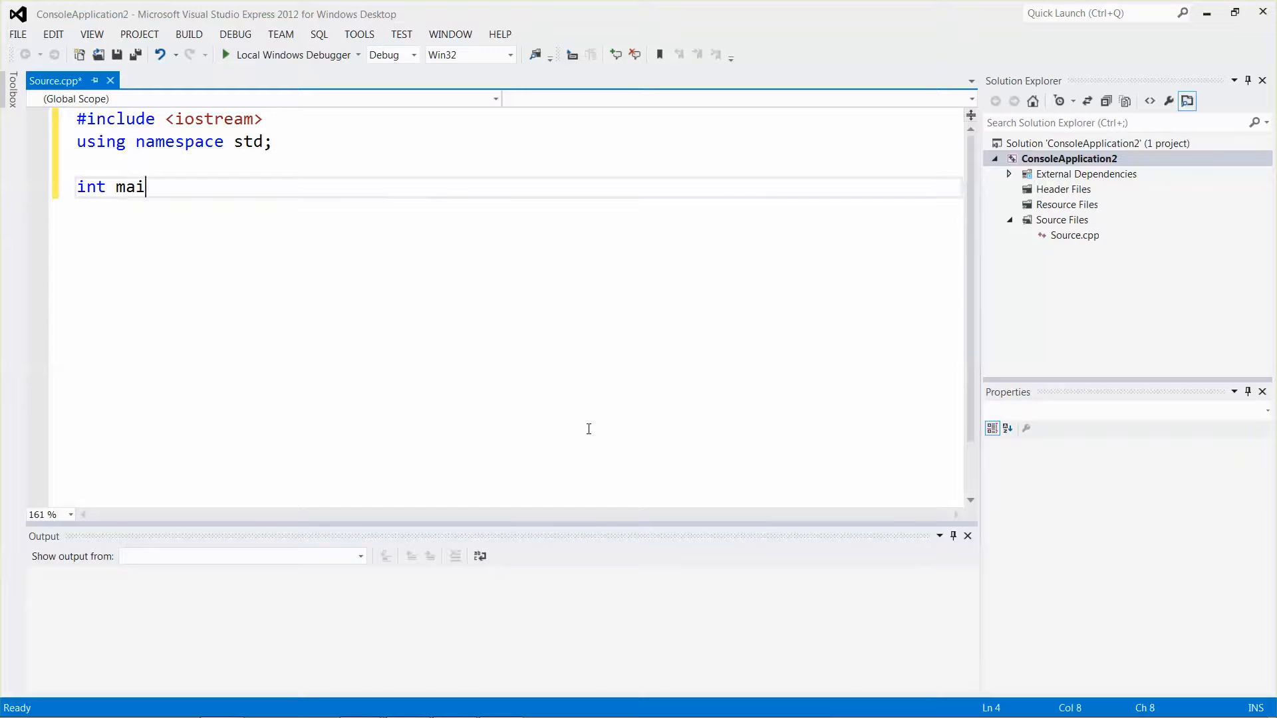
pyautogui.write('n()')
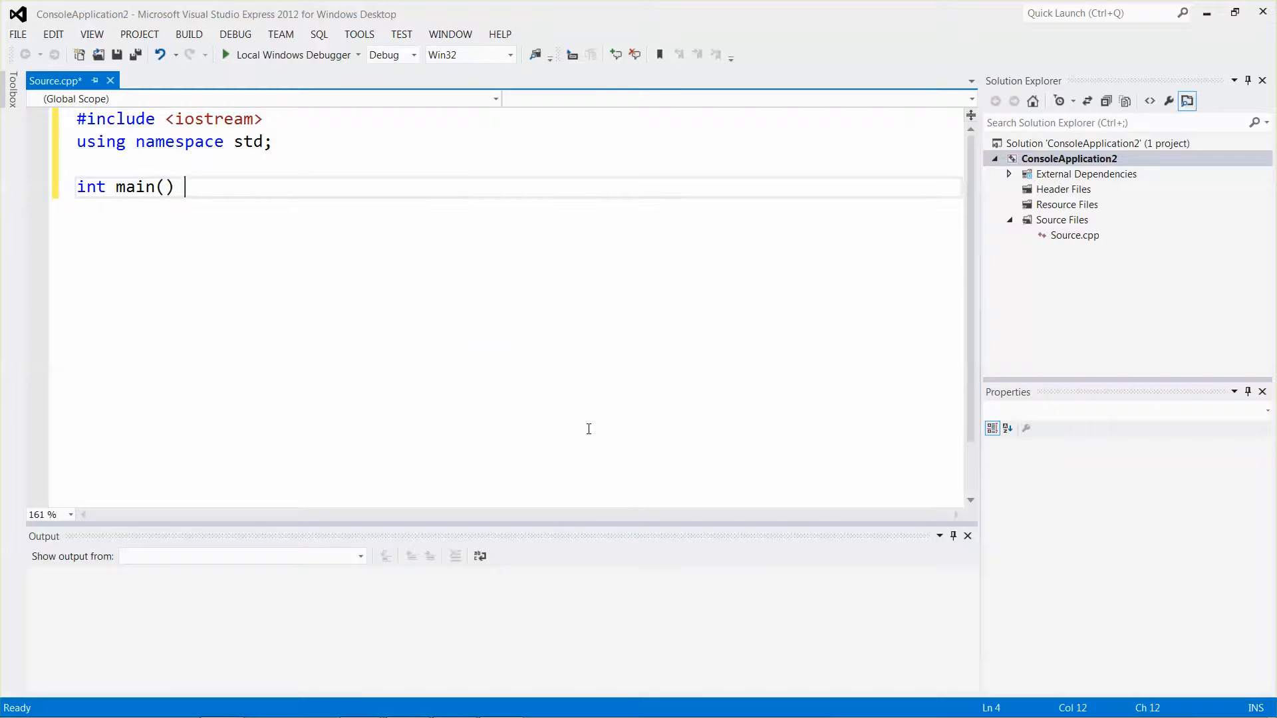
pyautogui.write('{')
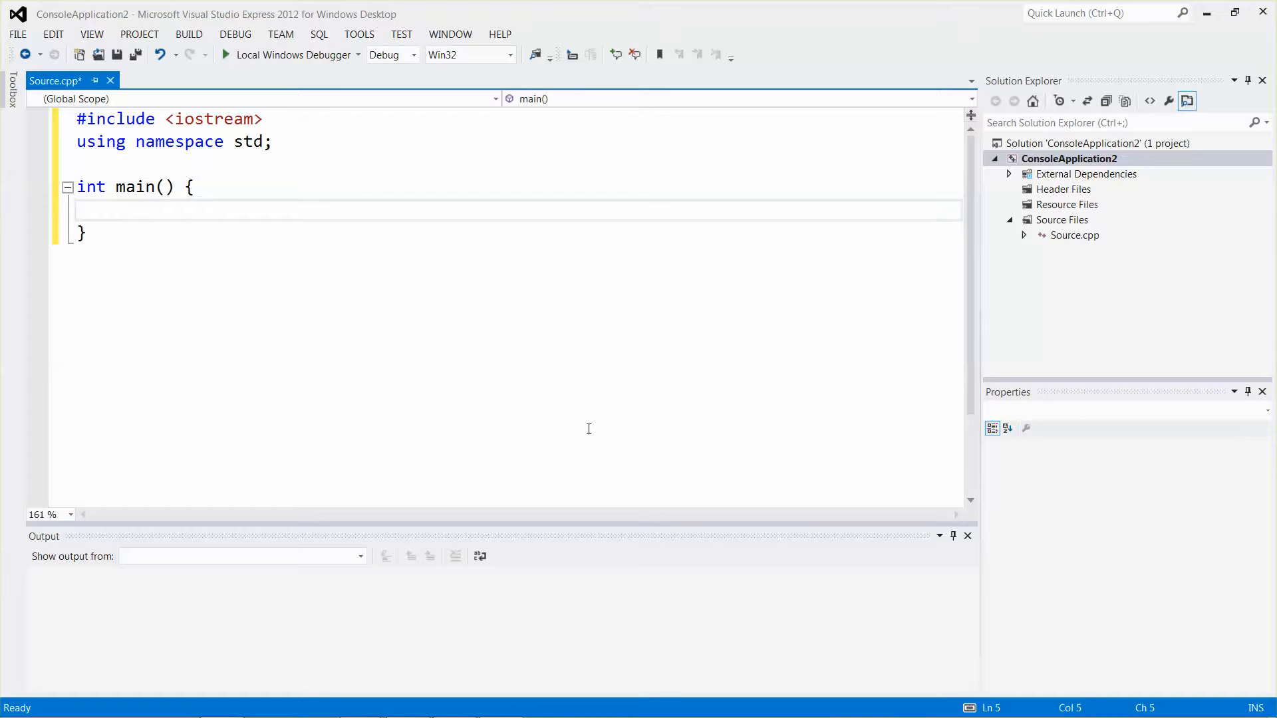
pyautogui.write('c')
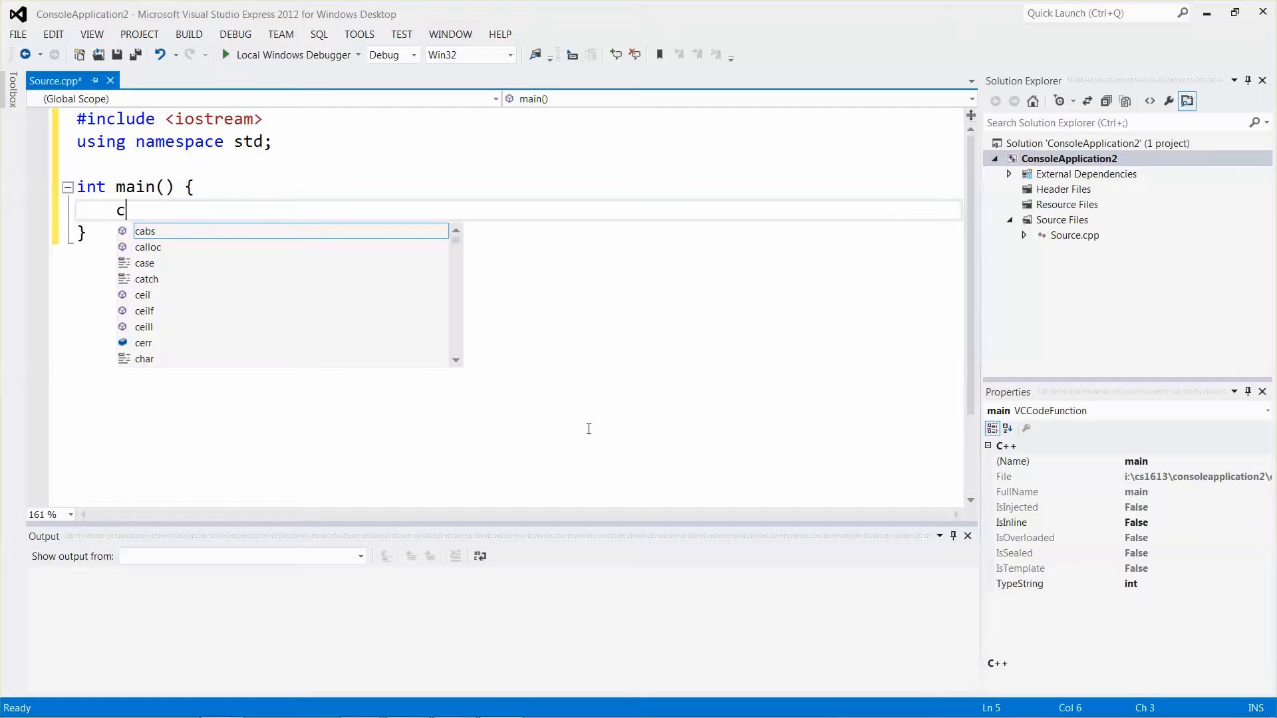
pyautogui.write('out <<')
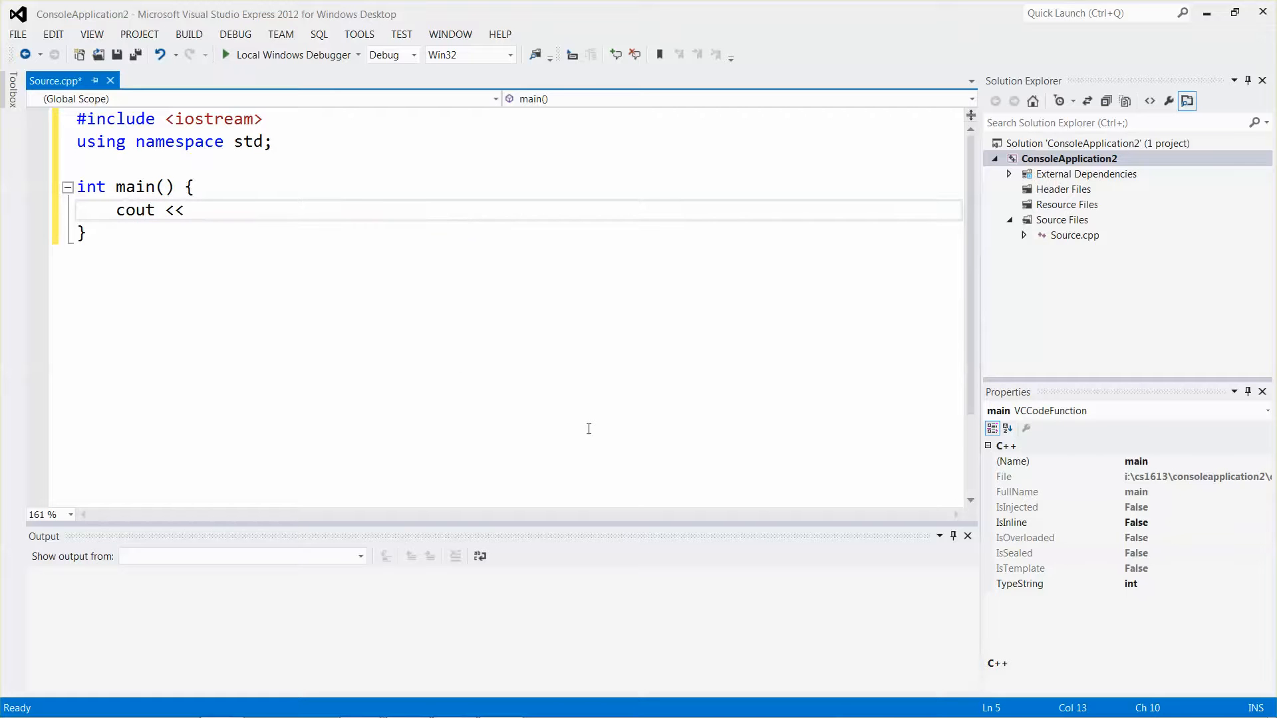
pyautogui.write('"Hello World" << endl')
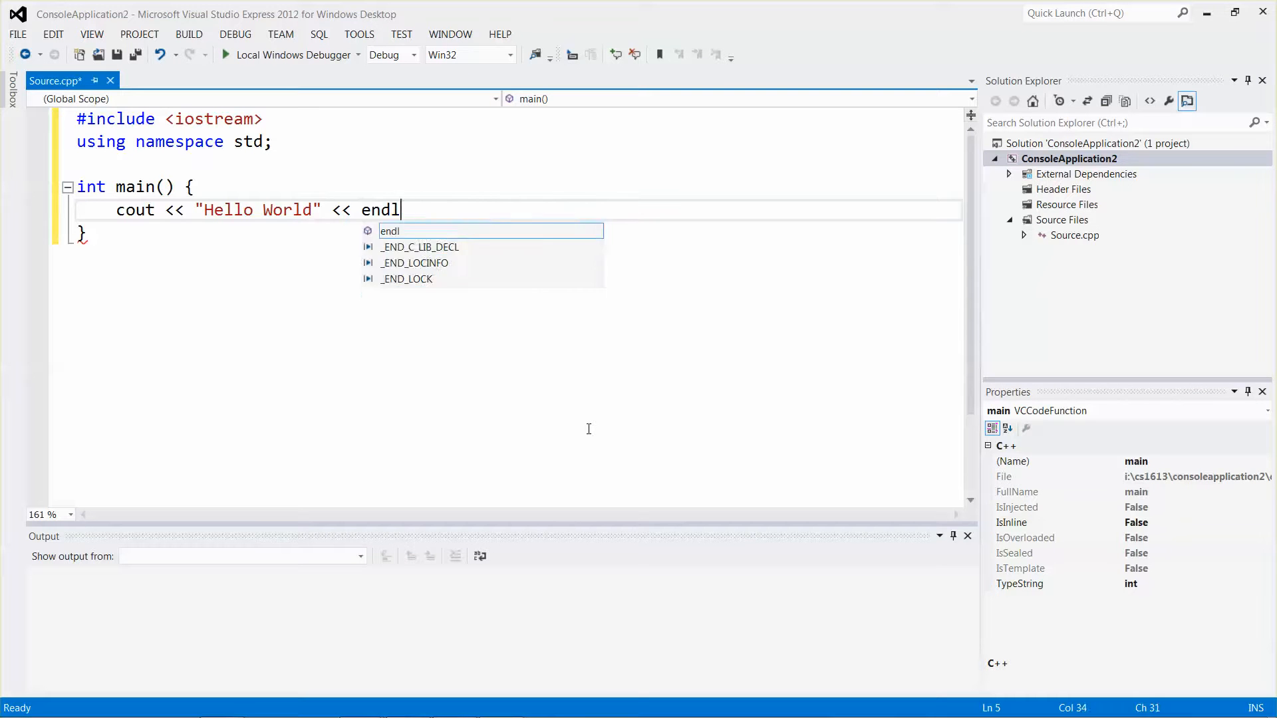
pyautogui.write(';')
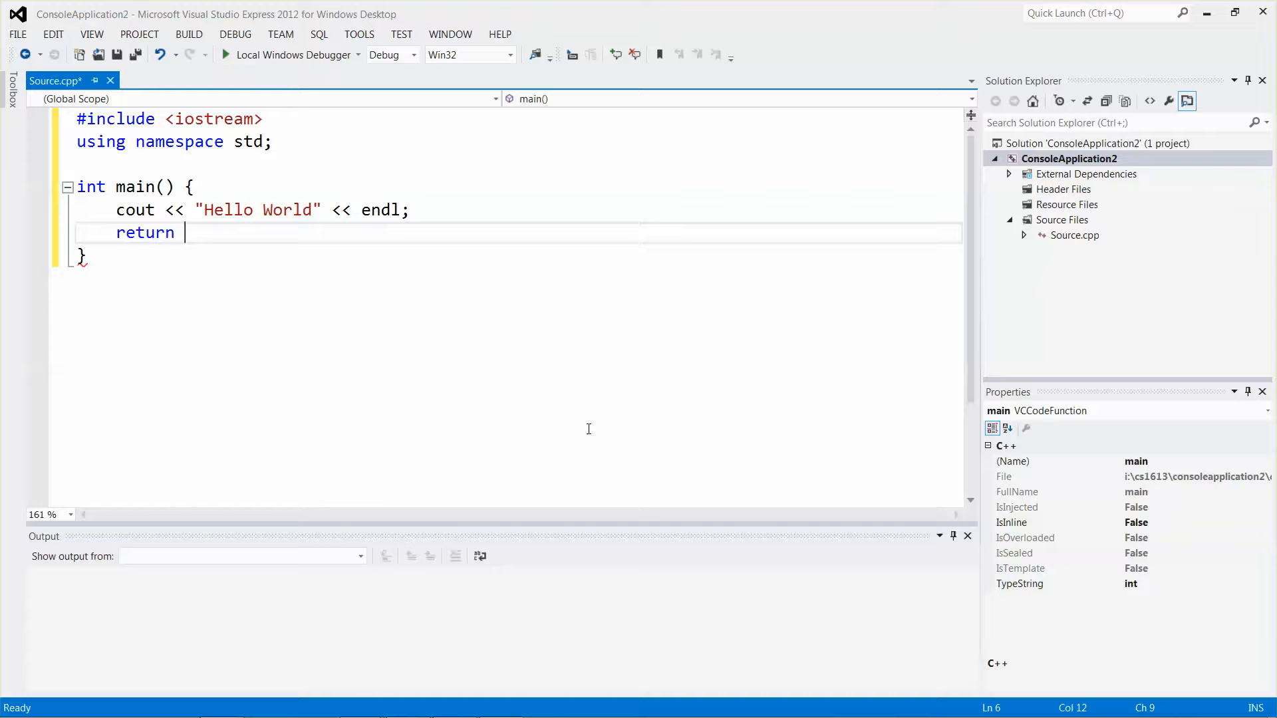
pyautogui.write('0;')
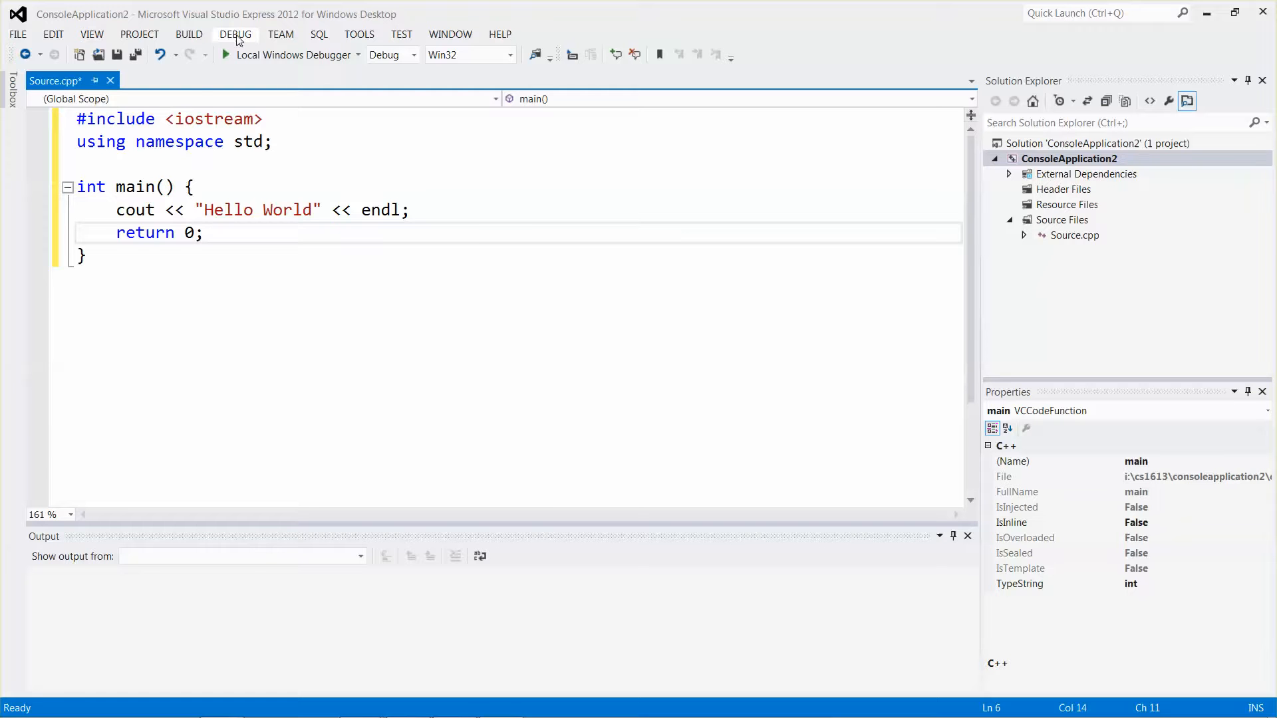
# - Start ConsoleApplication2 without debugging, agreeing to build the out-of-date project first
pyautogui.click(235, 34)
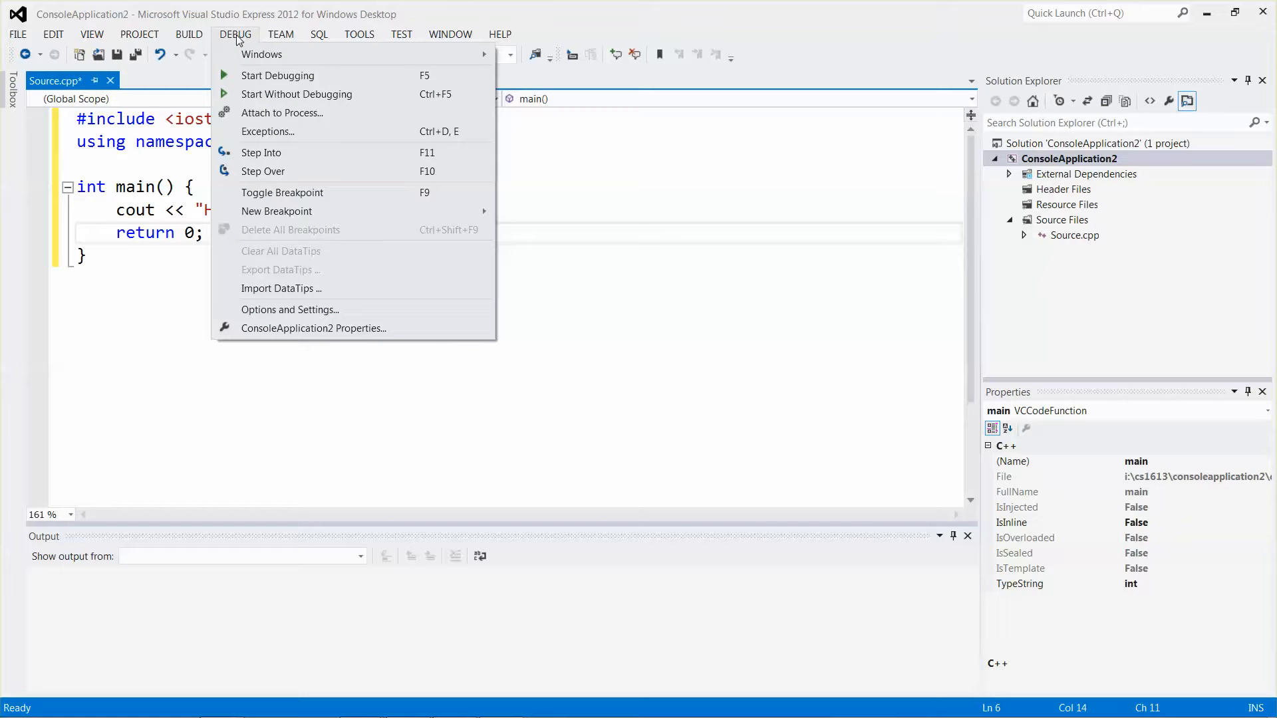
pyautogui.moveTo(296, 94)
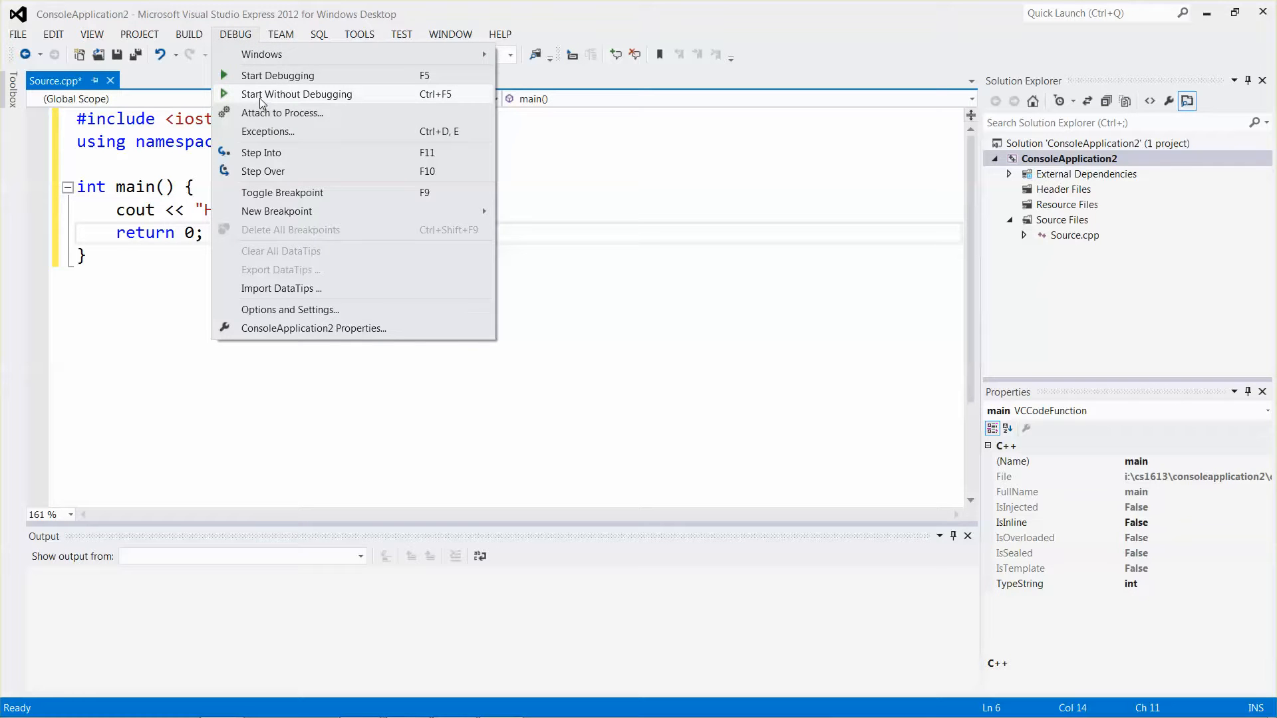
pyautogui.click(277, 75)
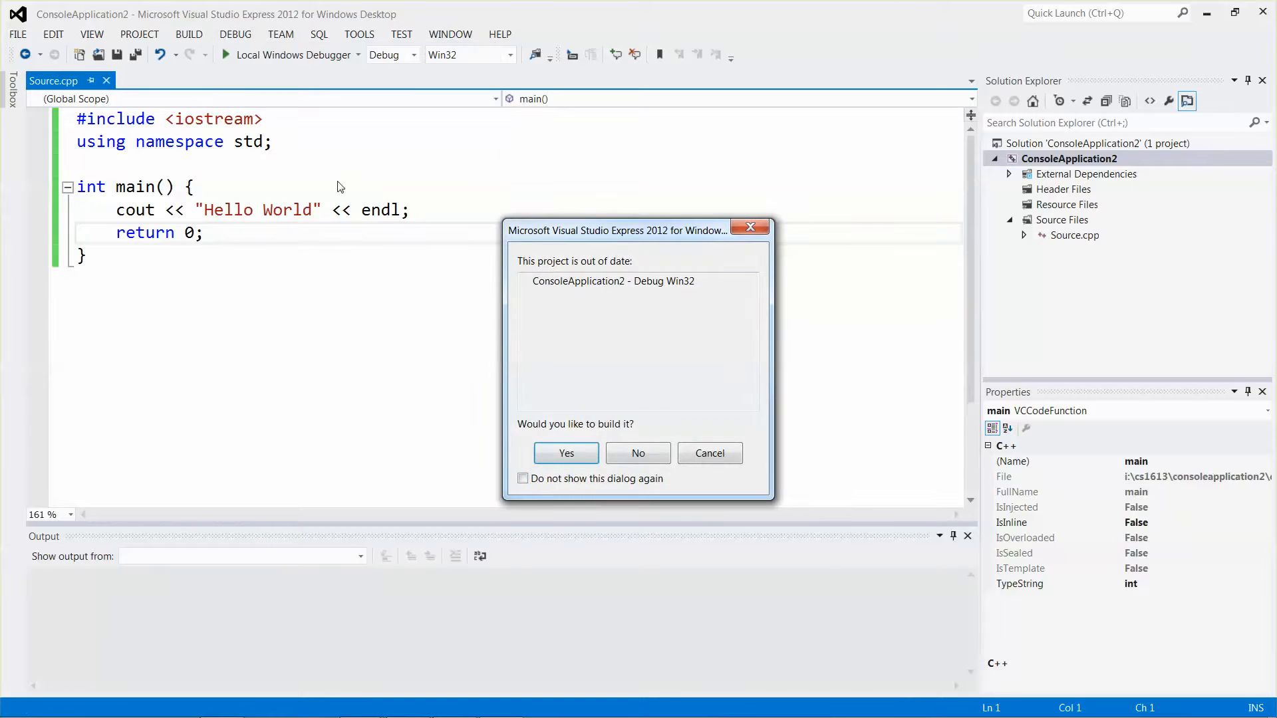
pyautogui.click(565, 452)
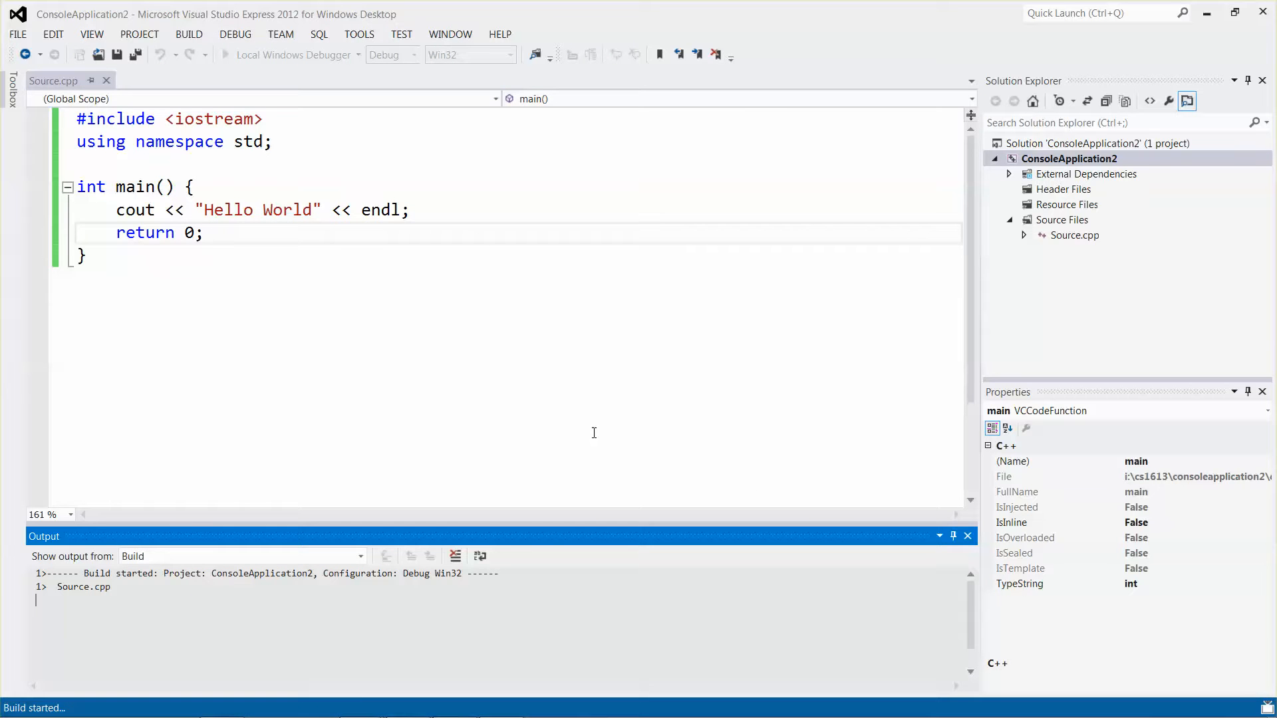
pyautogui.click(226, 55)
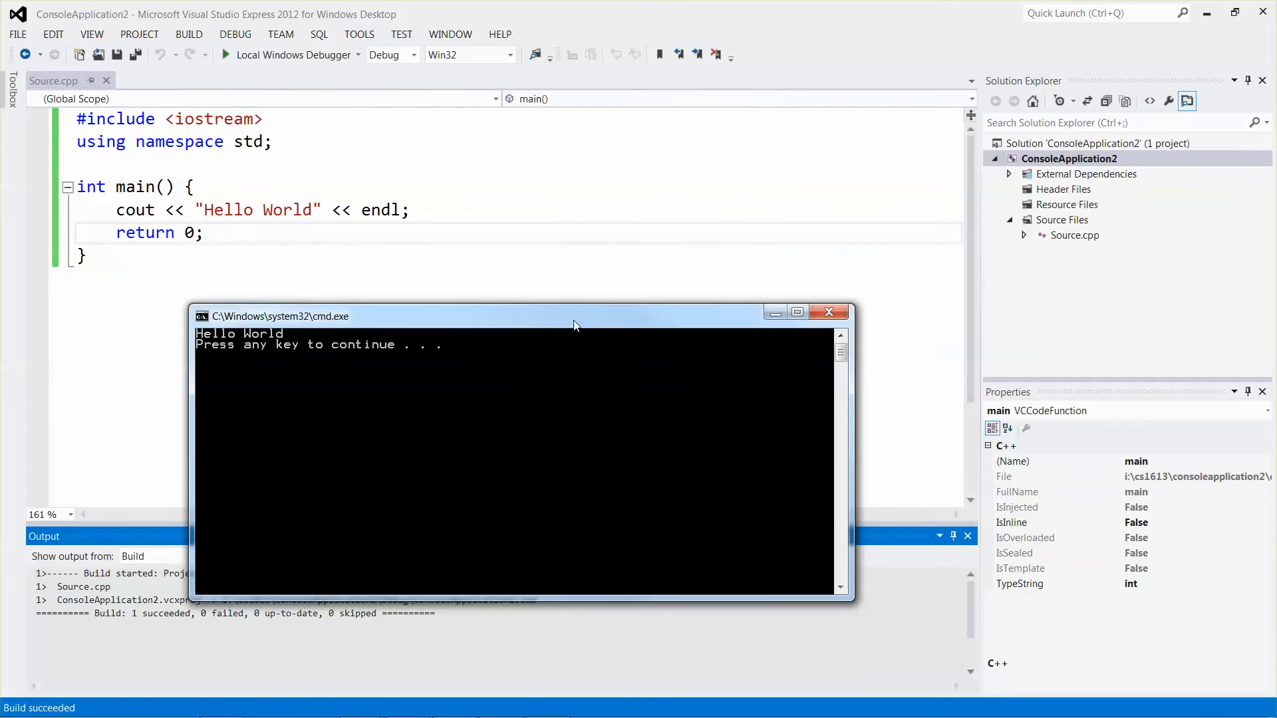
pyautogui.moveTo(467, 400)
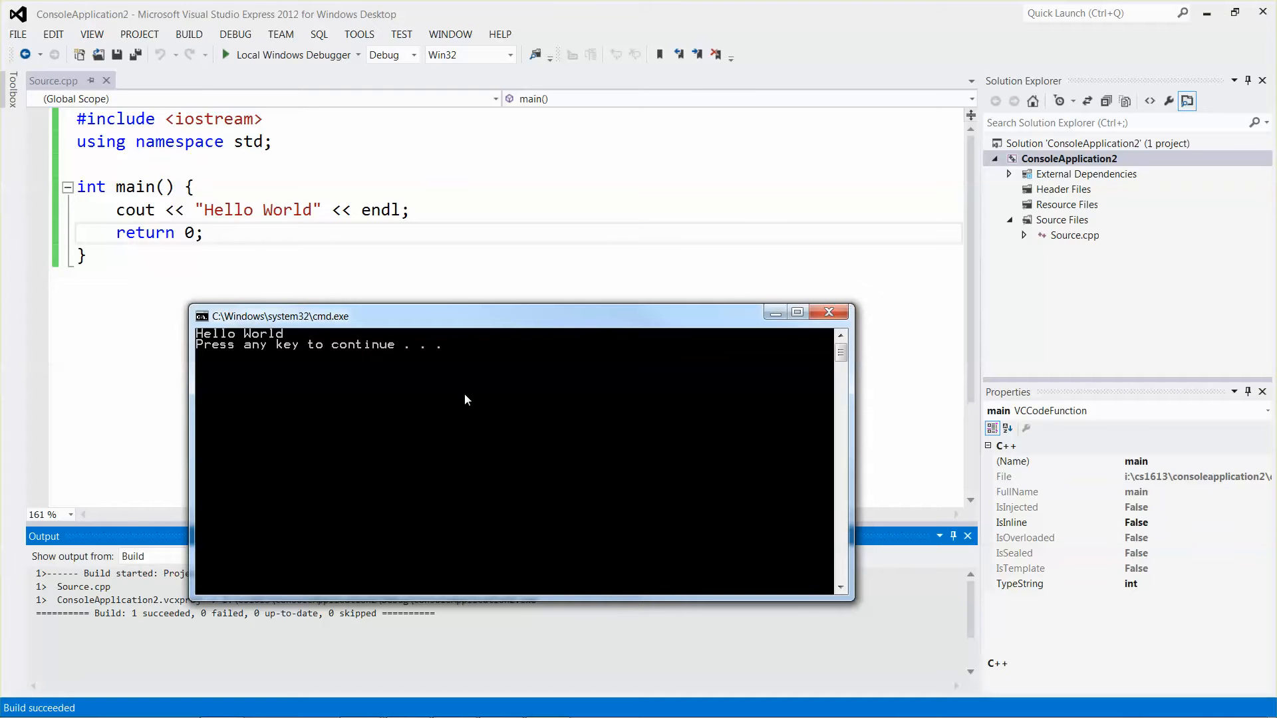